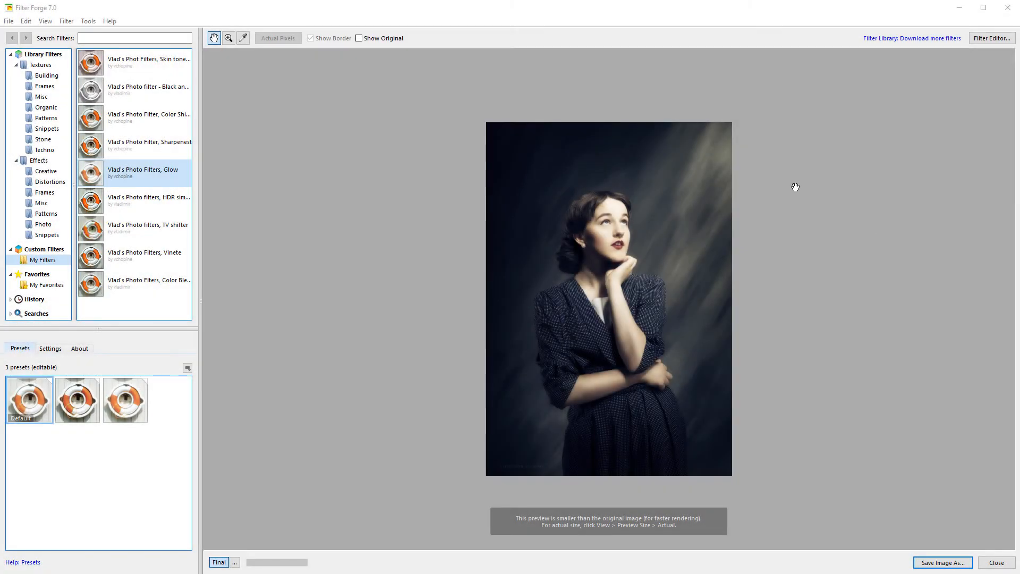
pyautogui.moveTo(786, 185)
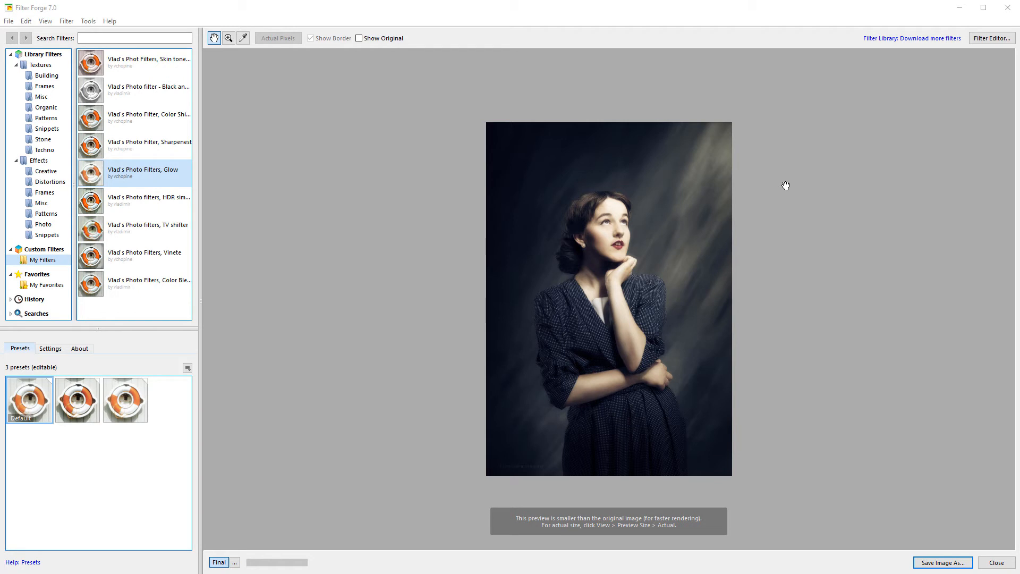
pyautogui.moveTo(694, 387)
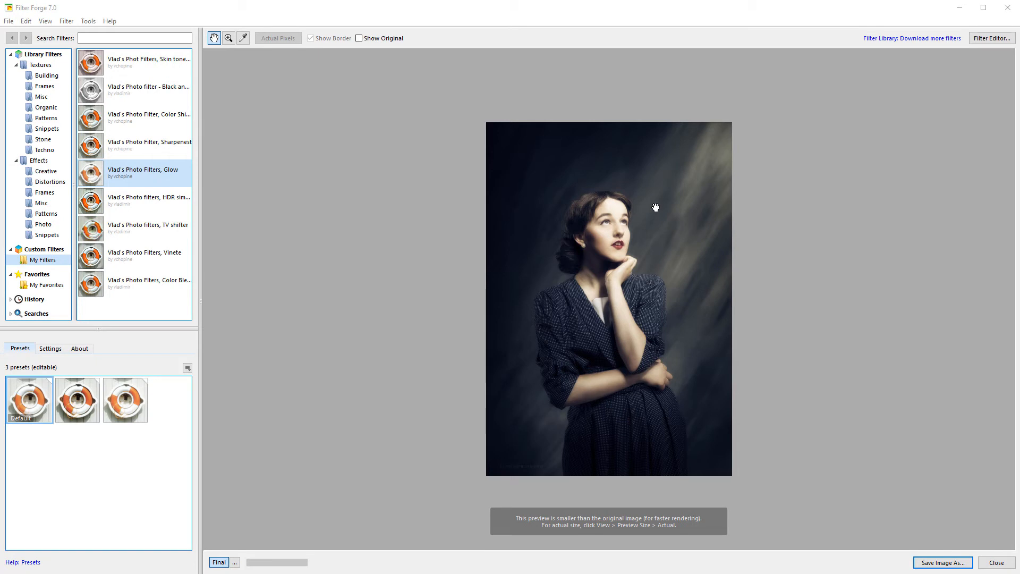
pyautogui.moveTo(673, 272)
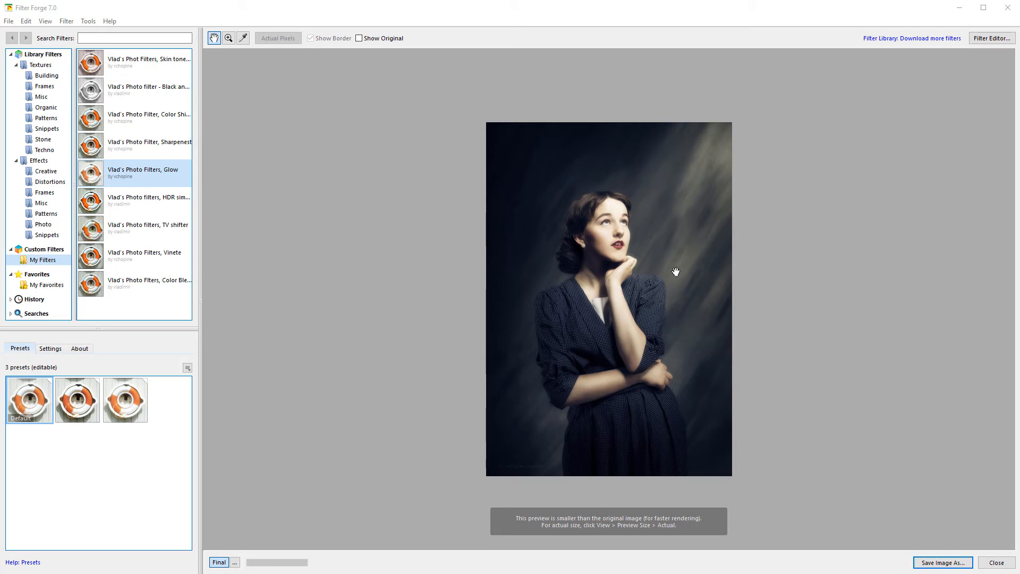
pyautogui.moveTo(591, 249)
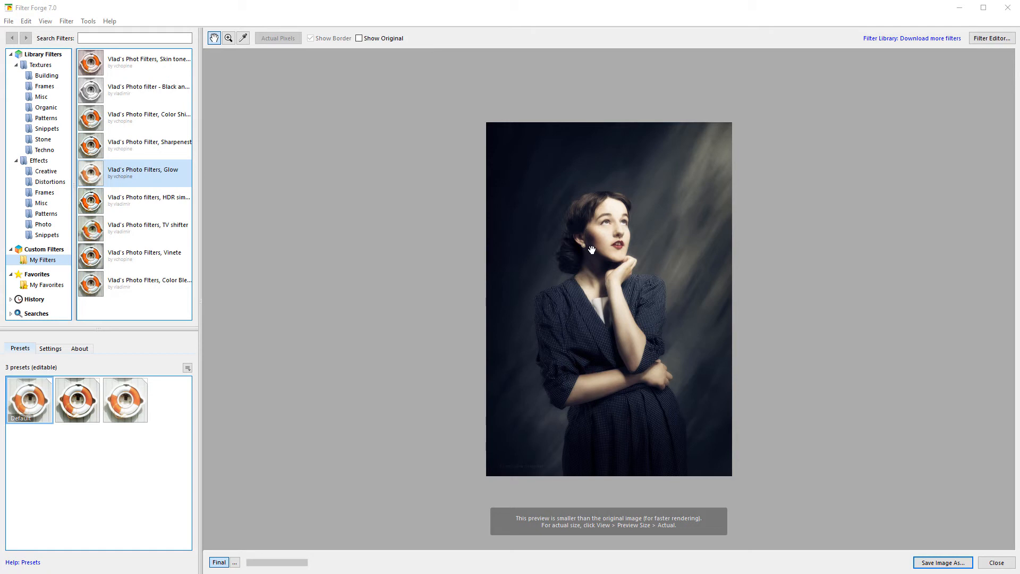
pyautogui.moveTo(661, 233)
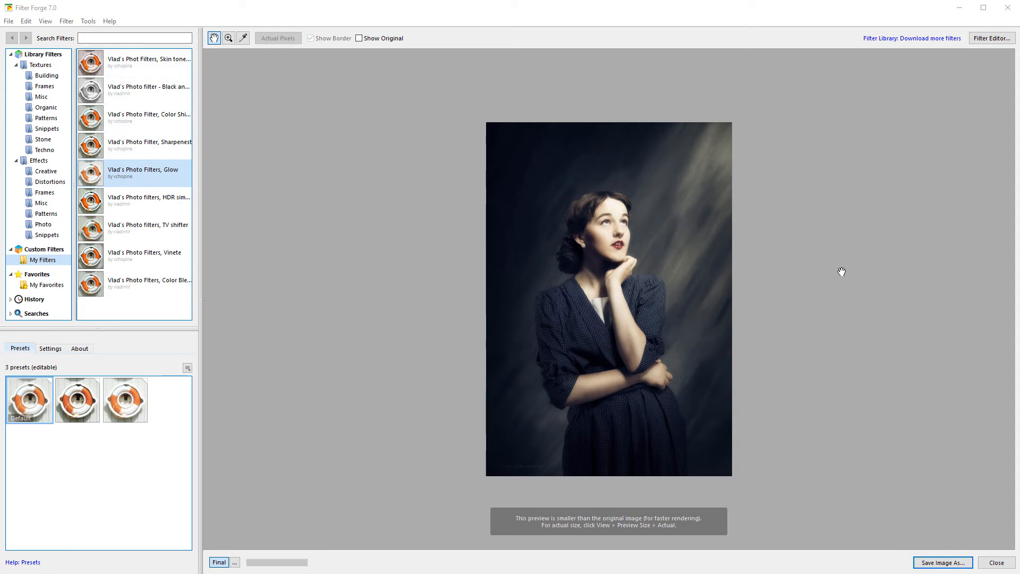
pyautogui.moveTo(687, 166)
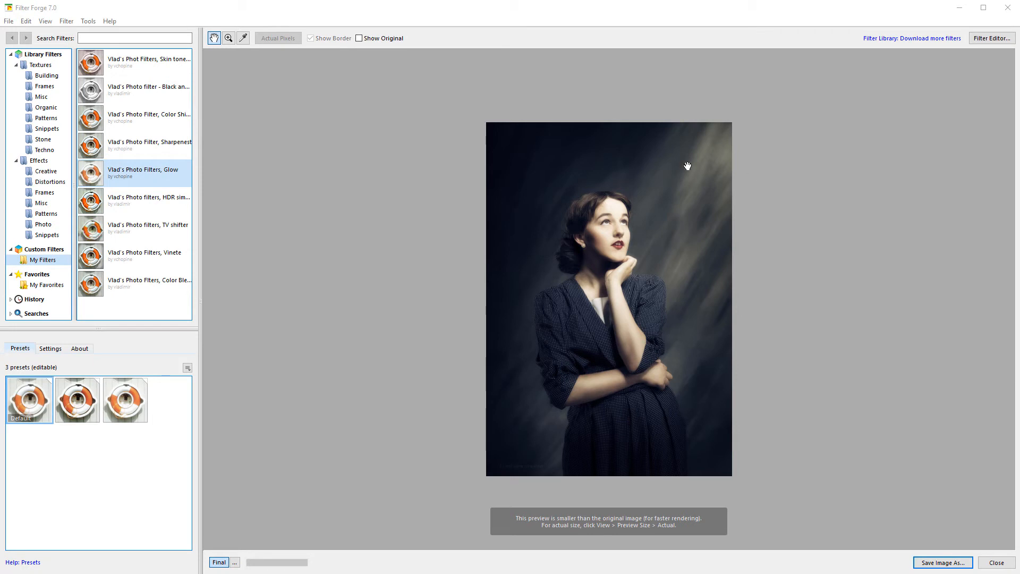
pyautogui.moveTo(561, 294)
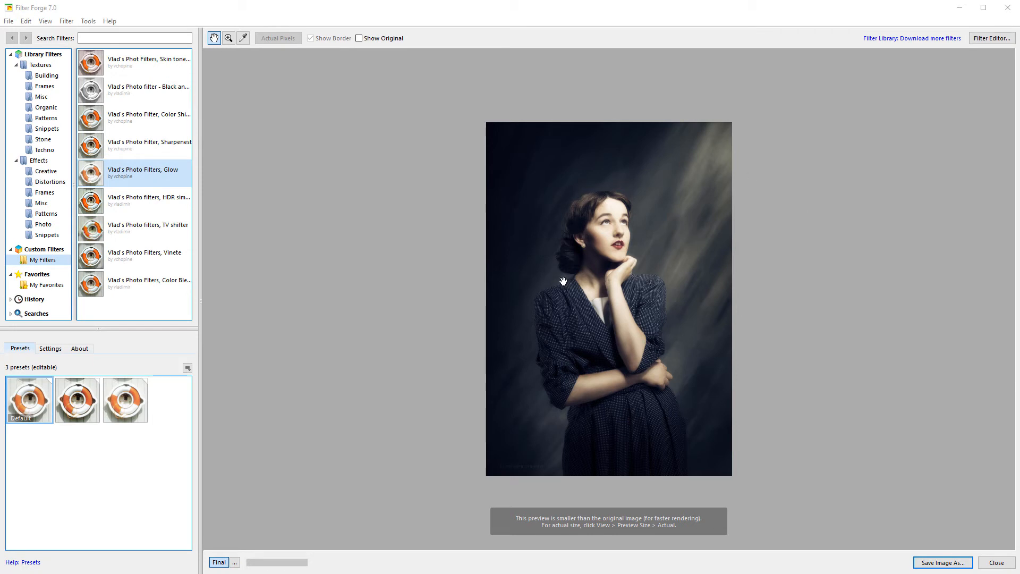
pyautogui.moveTo(639, 242)
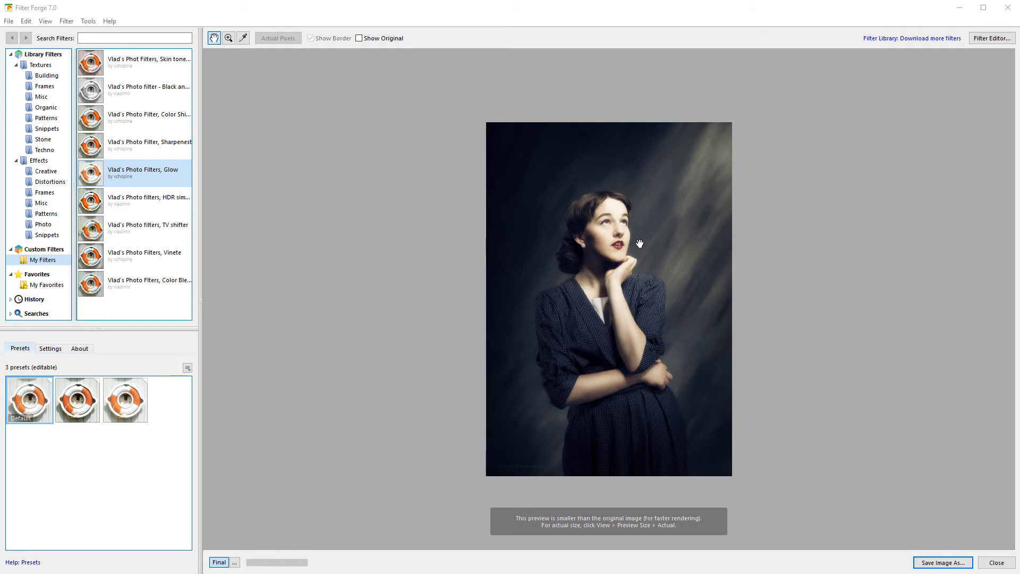
pyautogui.moveTo(561, 323)
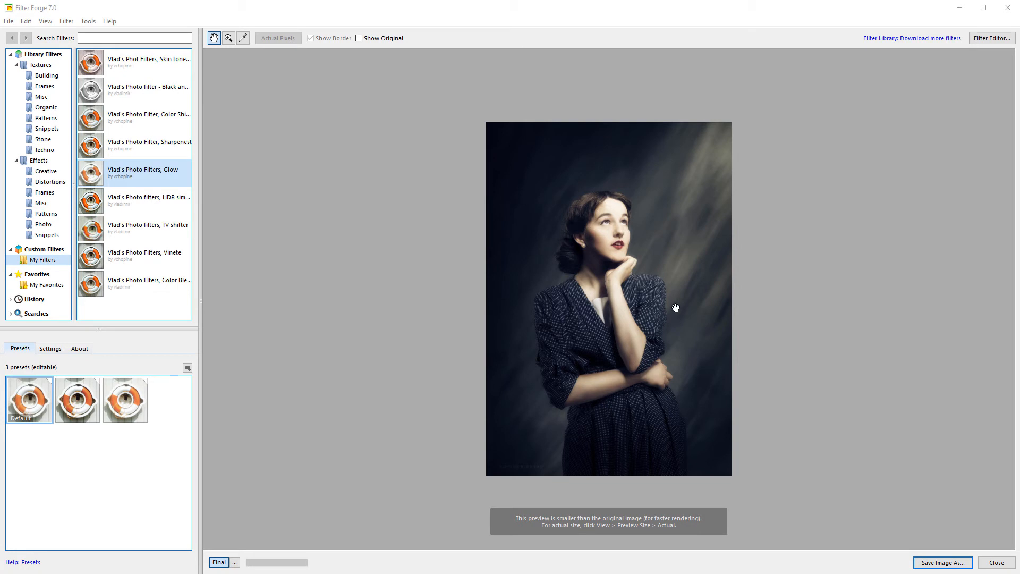
pyautogui.moveTo(622, 164)
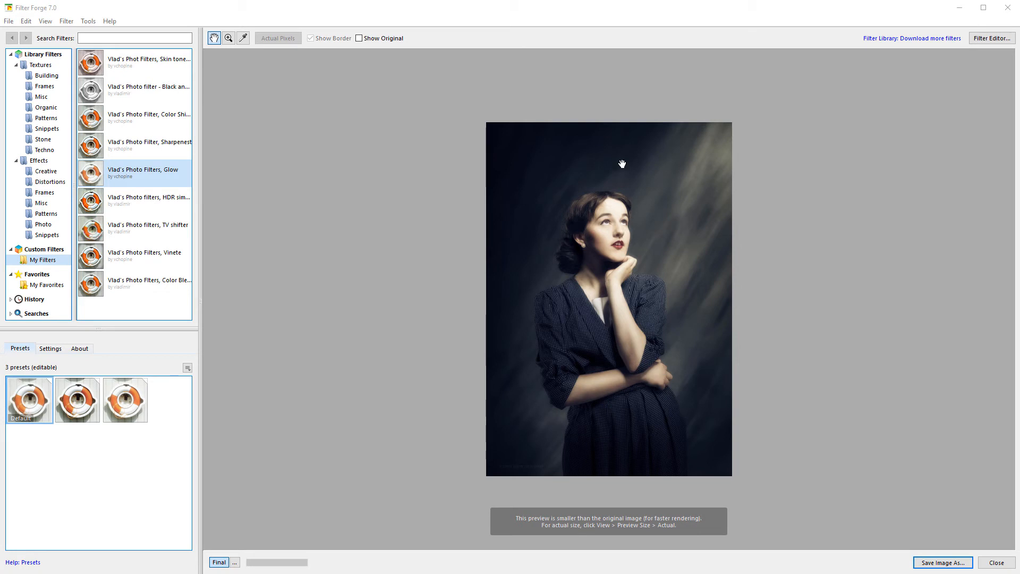
pyautogui.moveTo(597, 235)
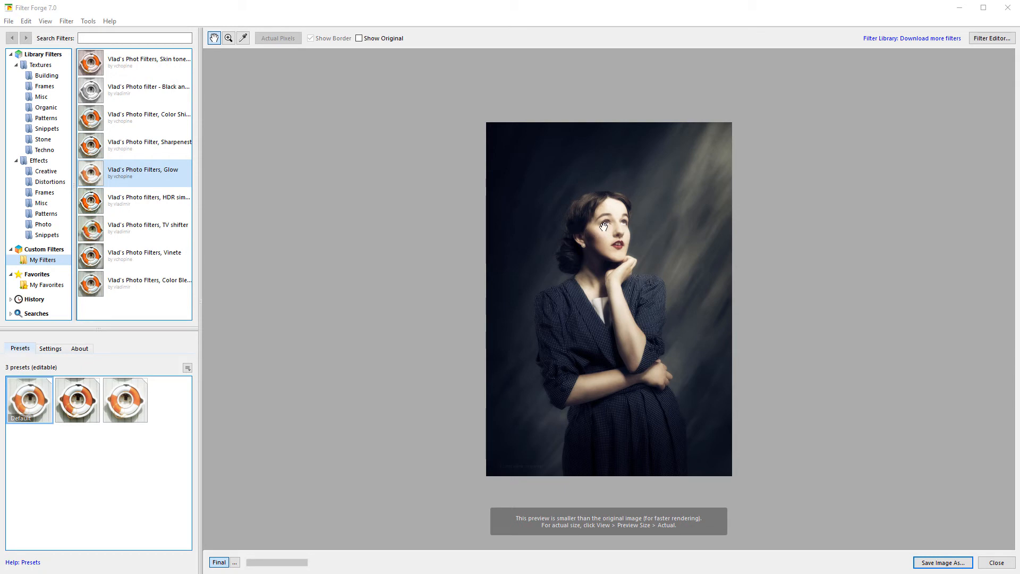
pyautogui.moveTo(588, 222)
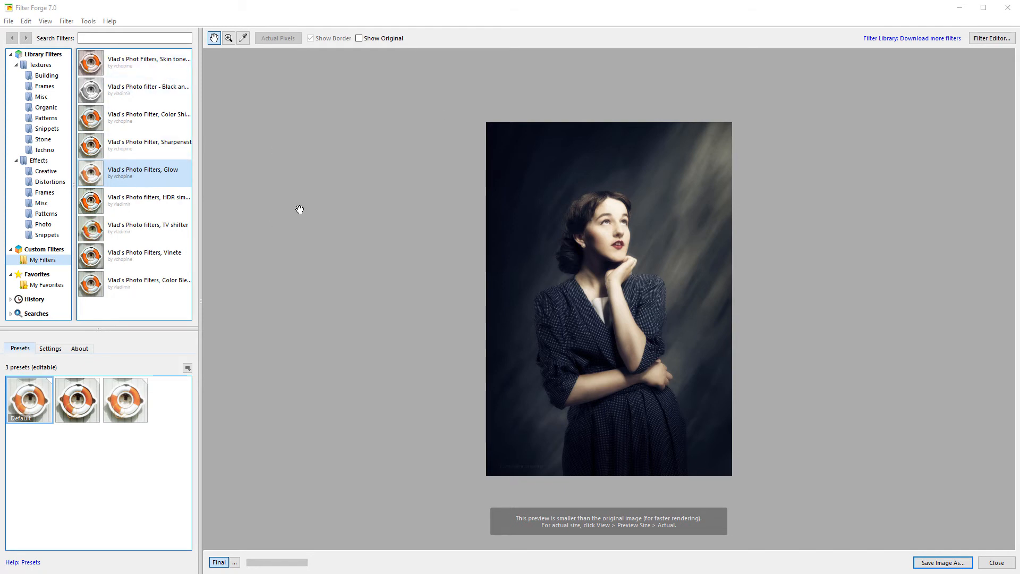
pyautogui.moveTo(584, 198)
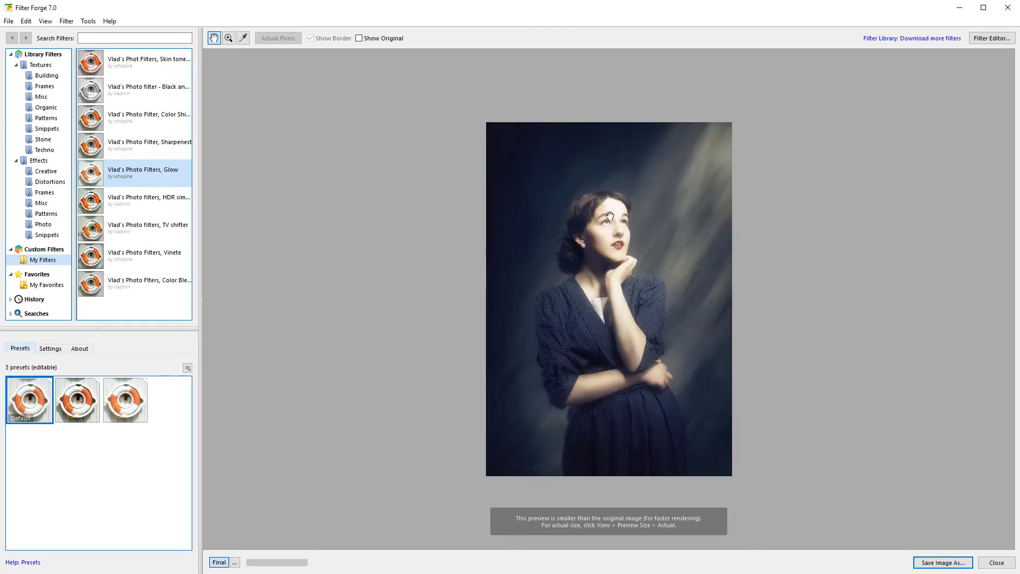
# Step: Try the second then third Glow preset on the portrait and show its Settings
pyautogui.click(77, 399)
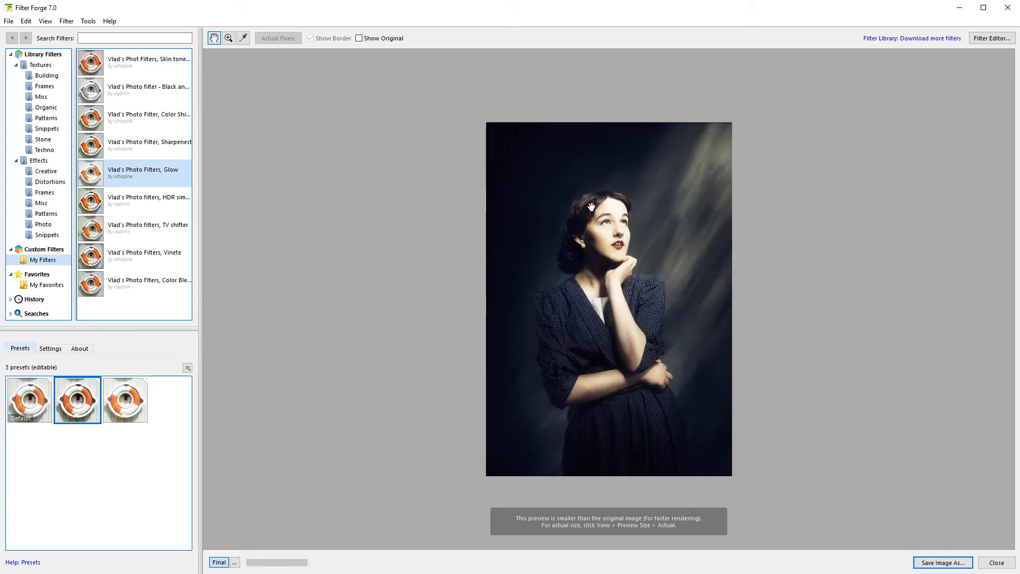
pyautogui.click(125, 400)
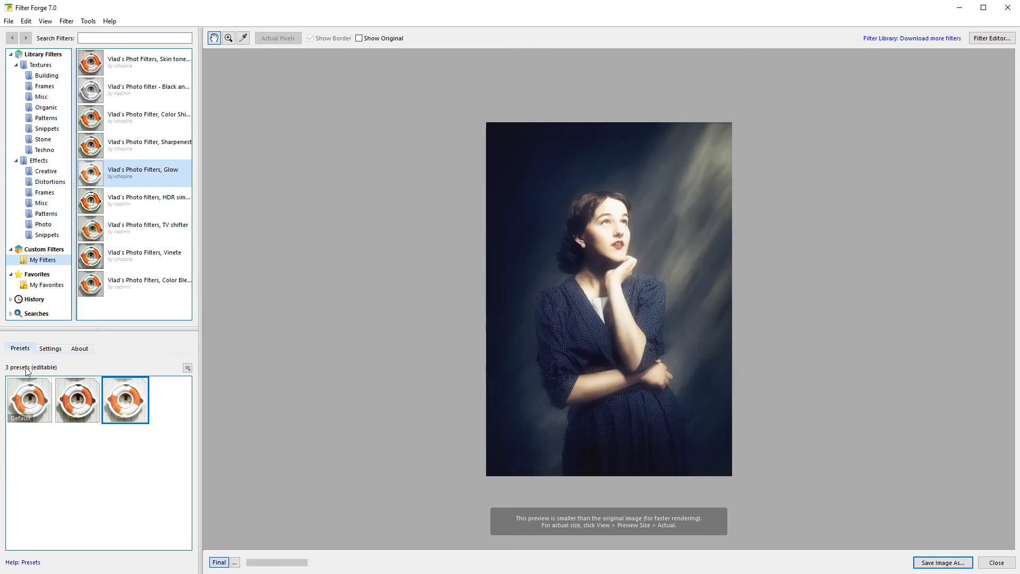
pyautogui.click(50, 349)
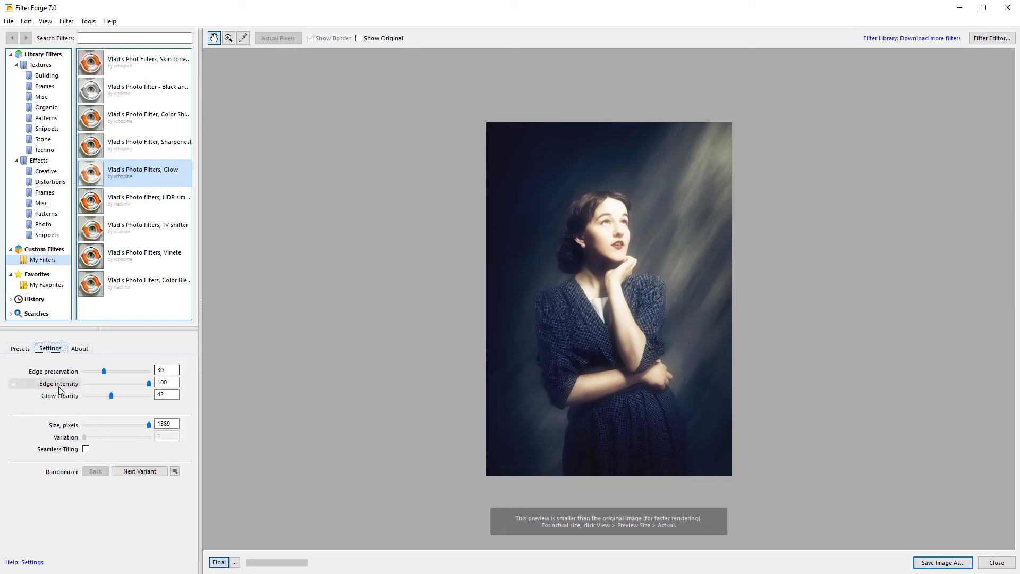
# Step: Set Edge intensity to 74 and Glow Opacity to 89, then start the Filter Editor
pyautogui.moveTo(145, 381); pyautogui.dragTo(83, 382)
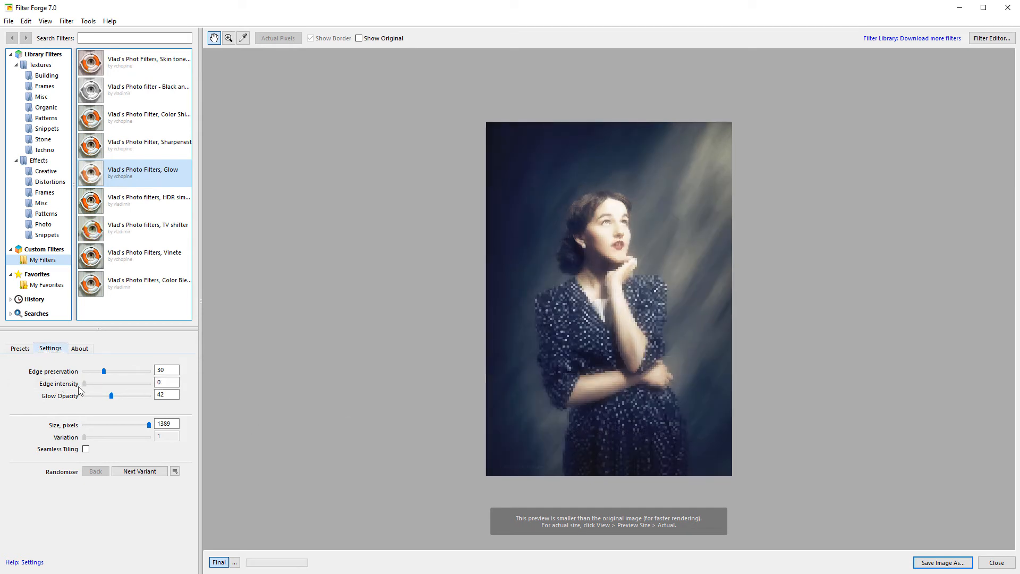
pyautogui.moveTo(85, 383); pyautogui.dragTo(133, 384)
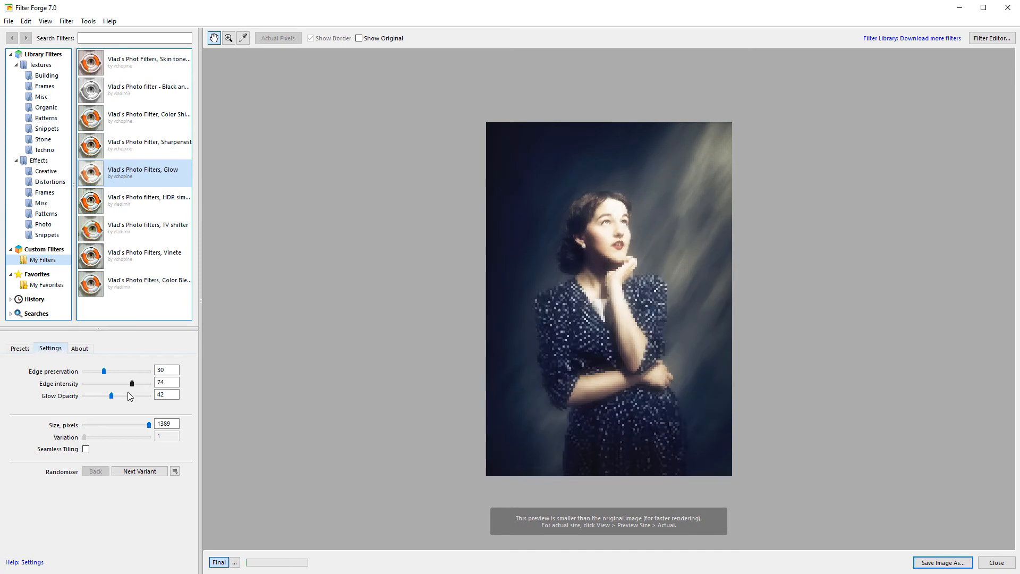
pyautogui.moveTo(110, 395); pyautogui.dragTo(138, 396)
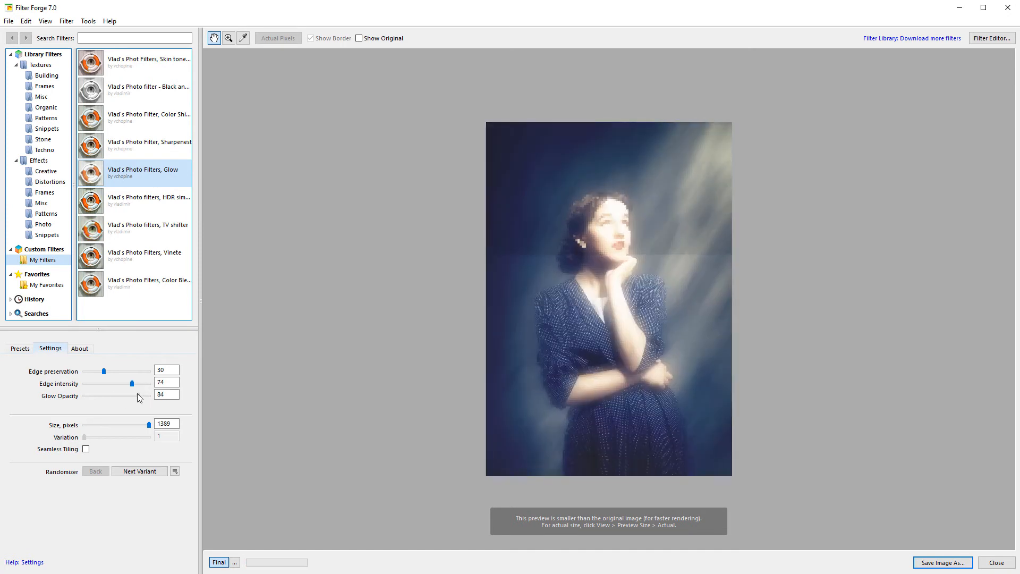
pyautogui.moveTo(136, 395); pyautogui.dragTo(143, 395)
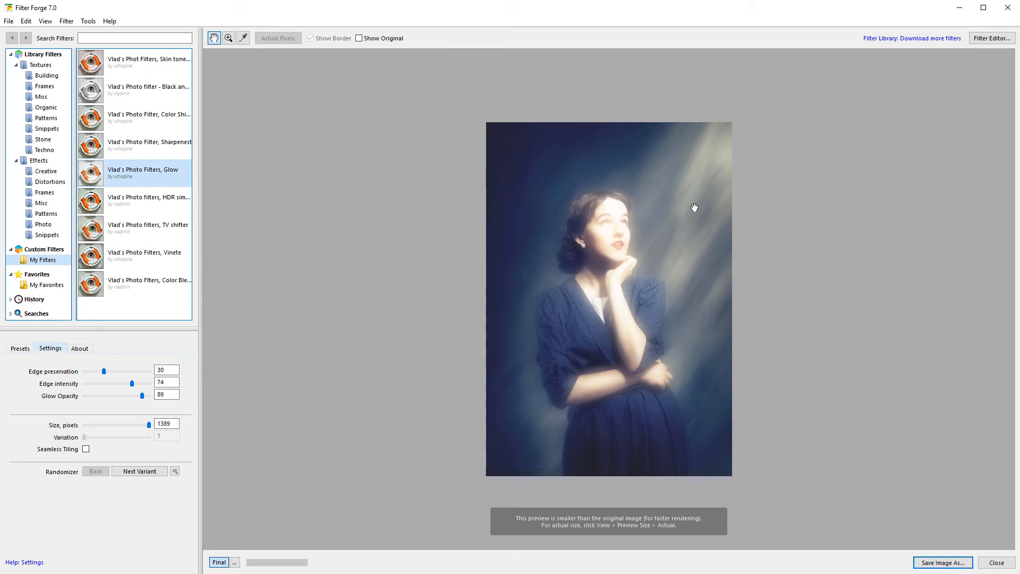
pyautogui.click(991, 38)
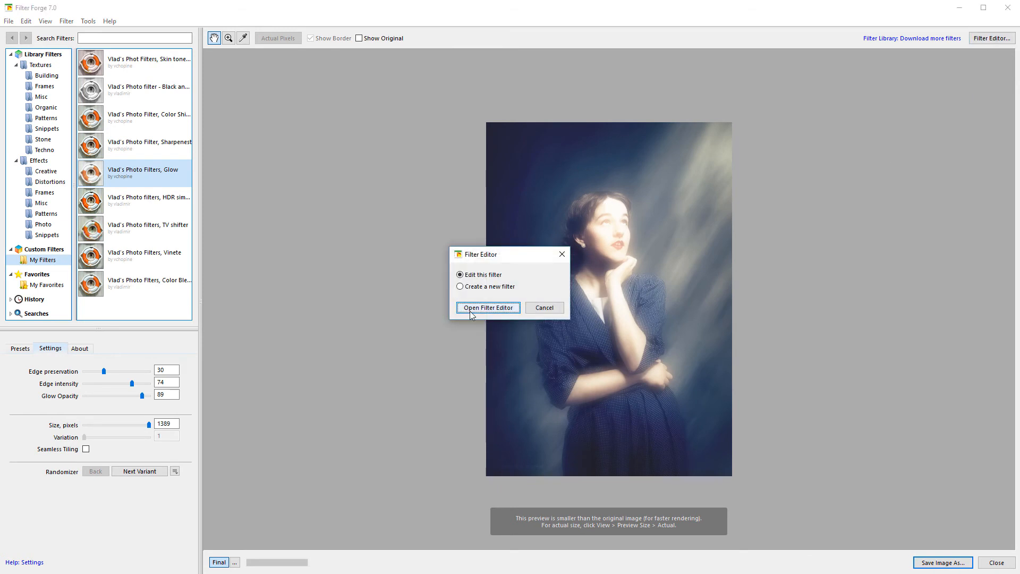
# Step: Confirm editing this Glow filter so its node graph opens in the Filter Editor
pyautogui.click(487, 307)
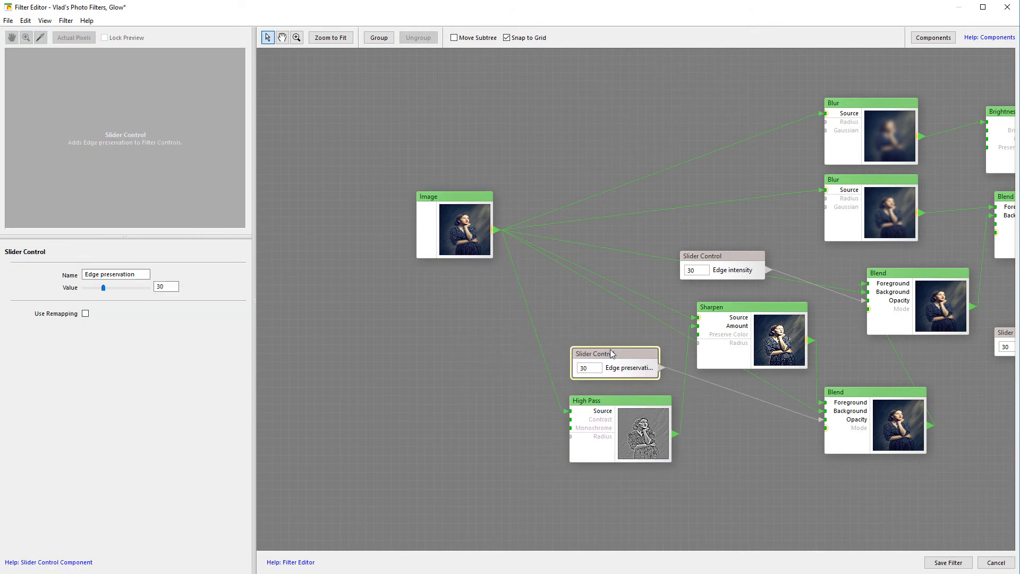
pyautogui.click(613, 399)
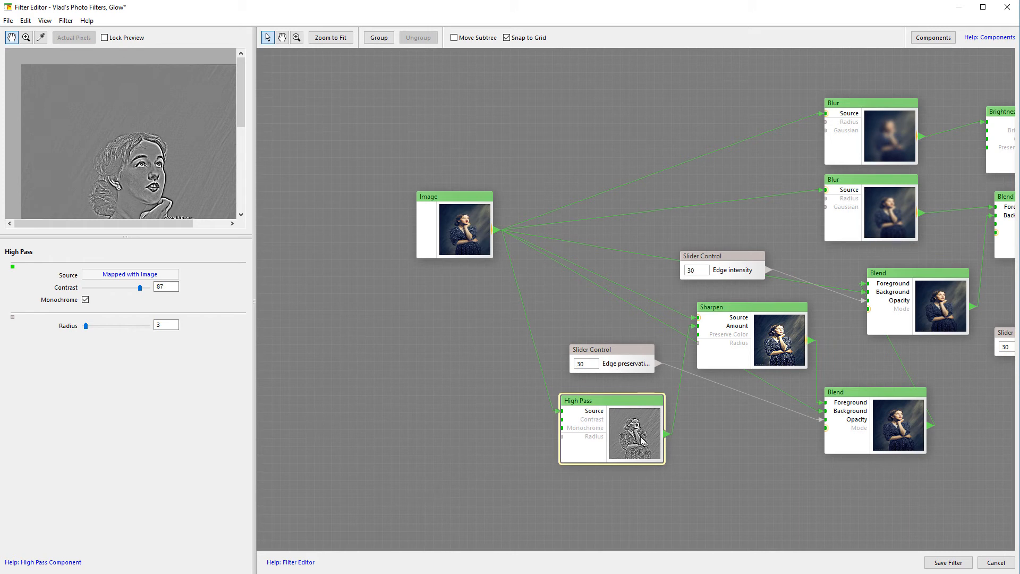
pyautogui.moveTo(150, 113)
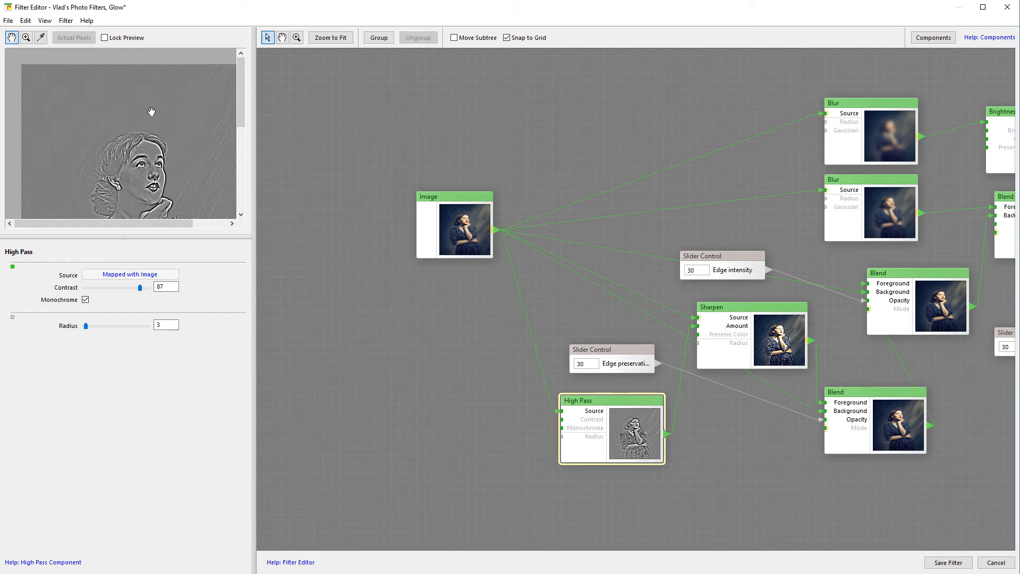
pyautogui.moveTo(130, 137)
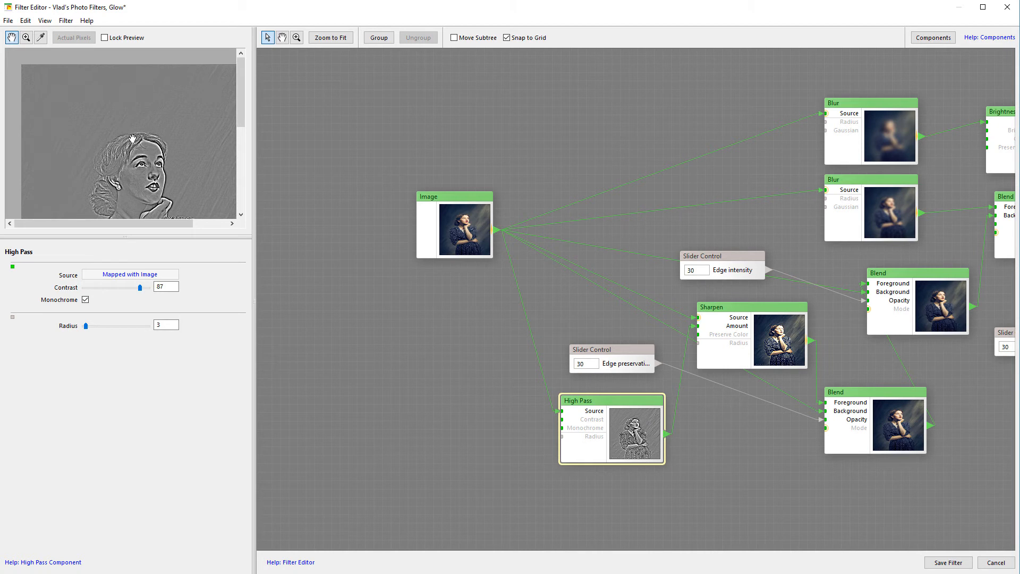
pyautogui.moveTo(142, 135)
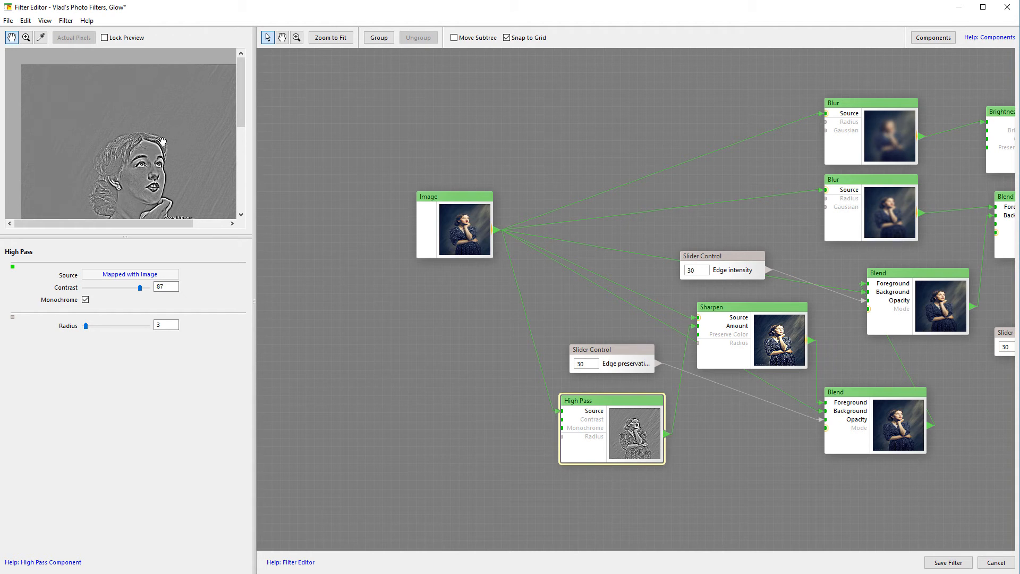
pyautogui.moveTo(173, 357)
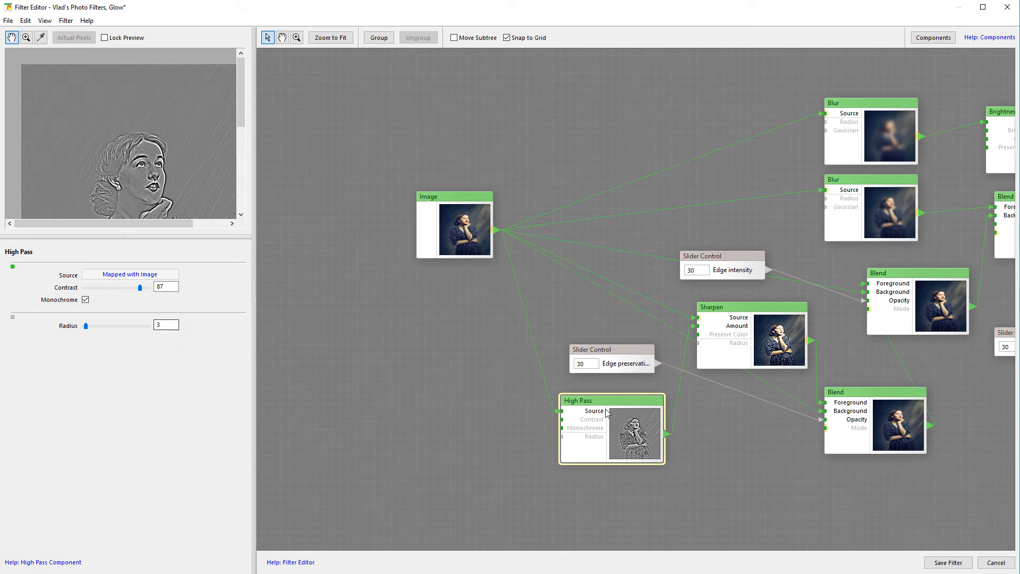
pyautogui.moveTo(144, 314)
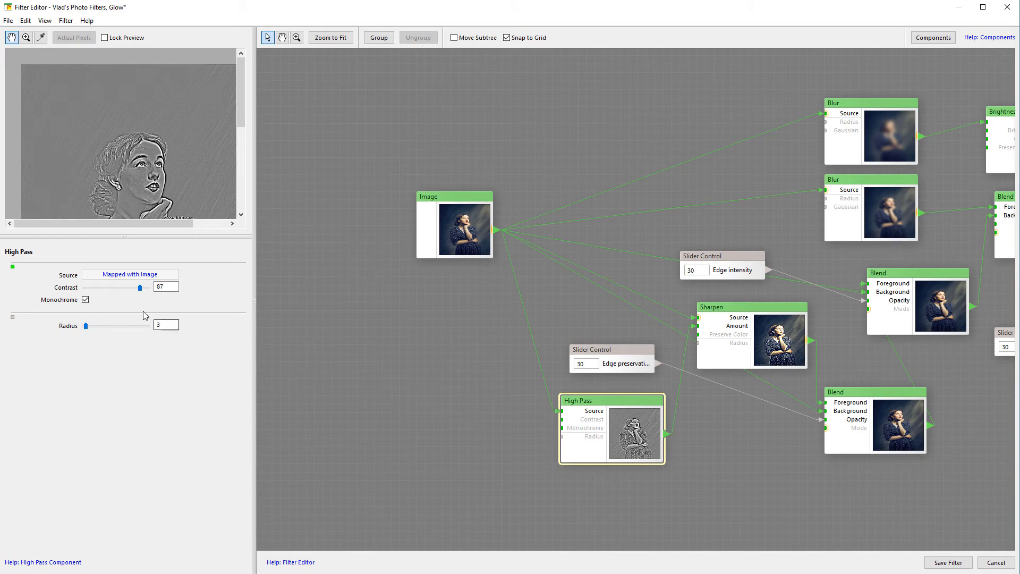
pyautogui.moveTo(601, 407)
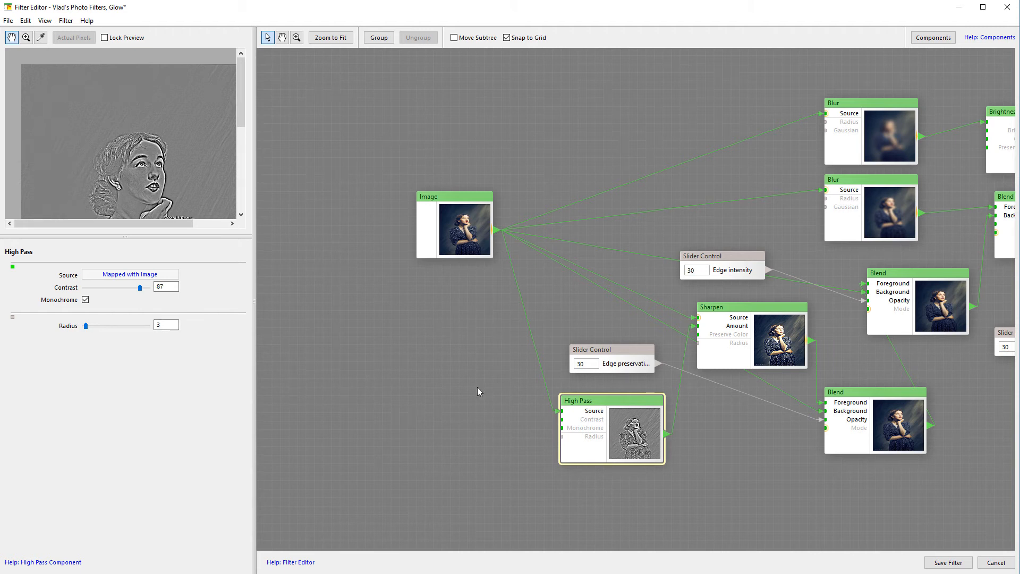
pyautogui.moveTo(556, 253)
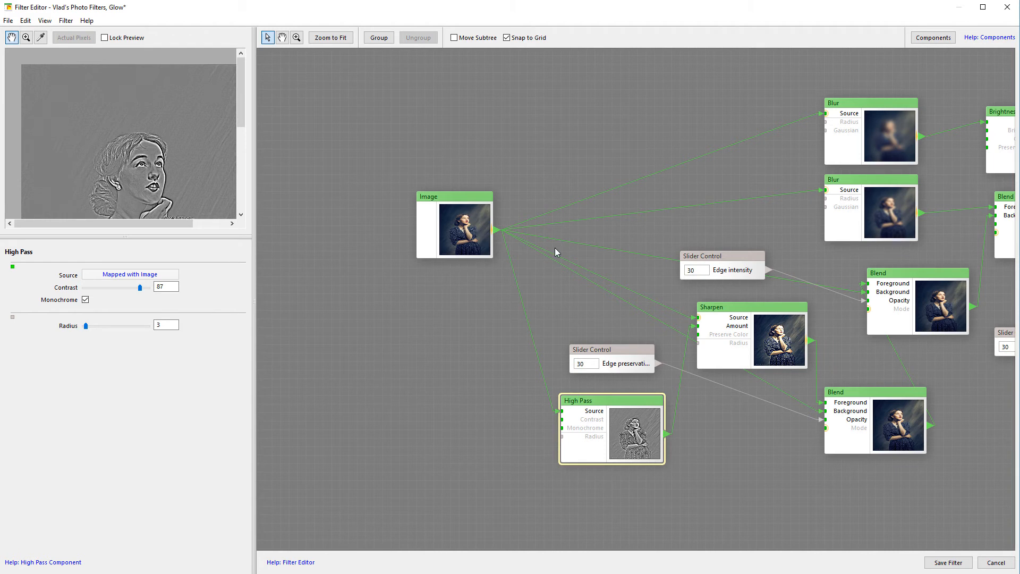
pyautogui.moveTo(219, 307)
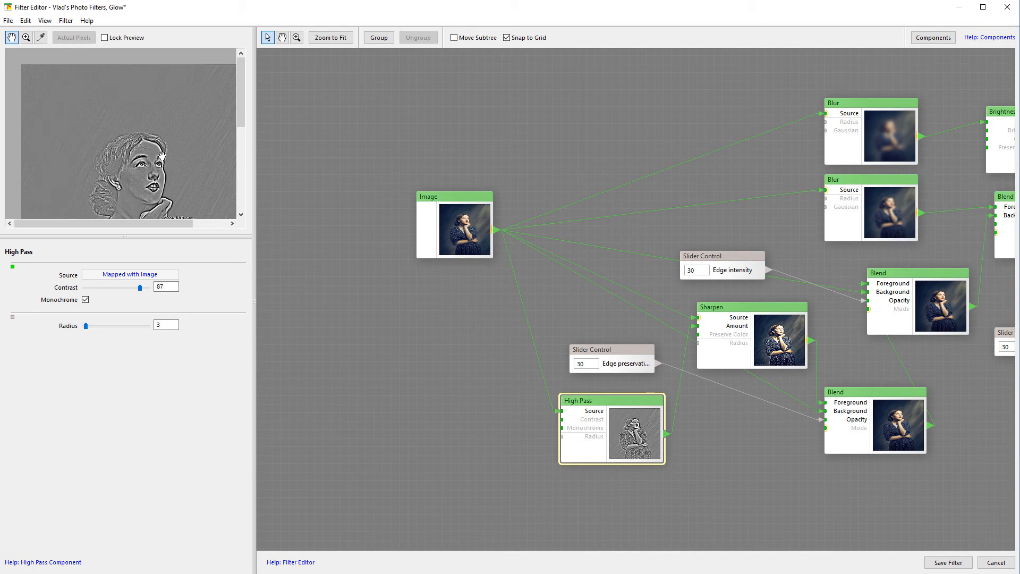
pyautogui.moveTo(138, 286); pyautogui.dragTo(120, 285)
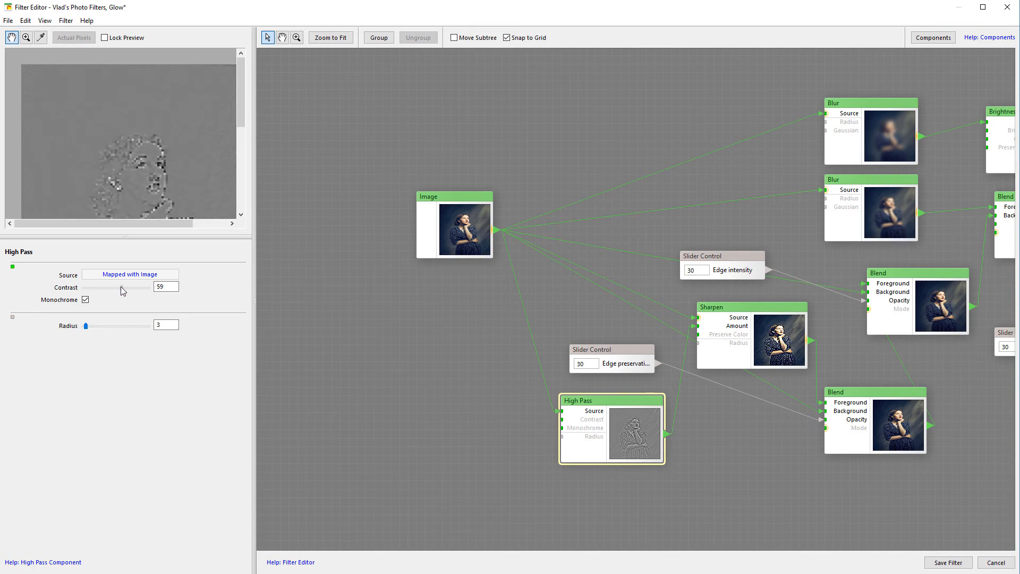
pyautogui.moveTo(121, 291); pyautogui.dragTo(135, 291)
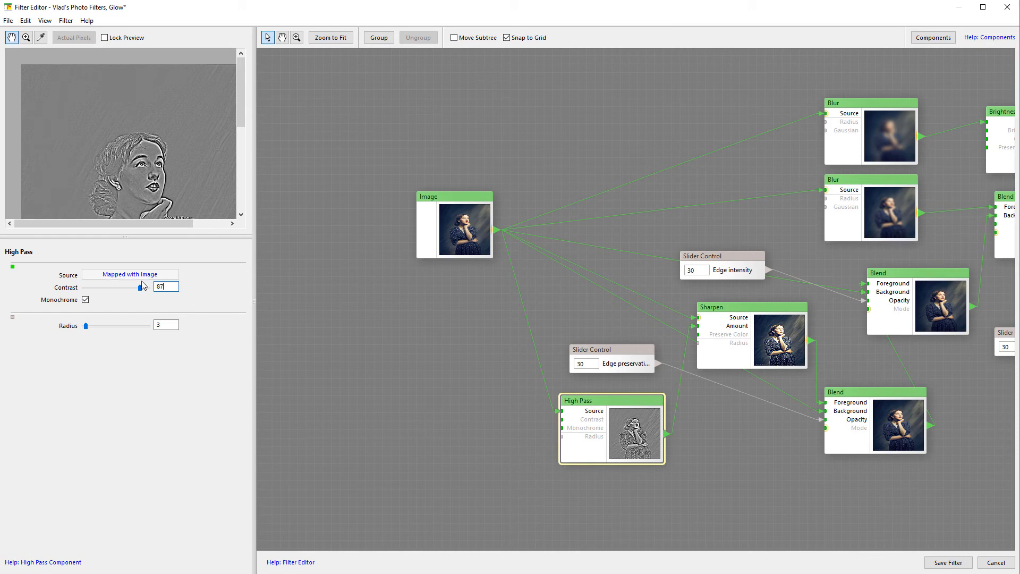
pyautogui.moveTo(730, 357)
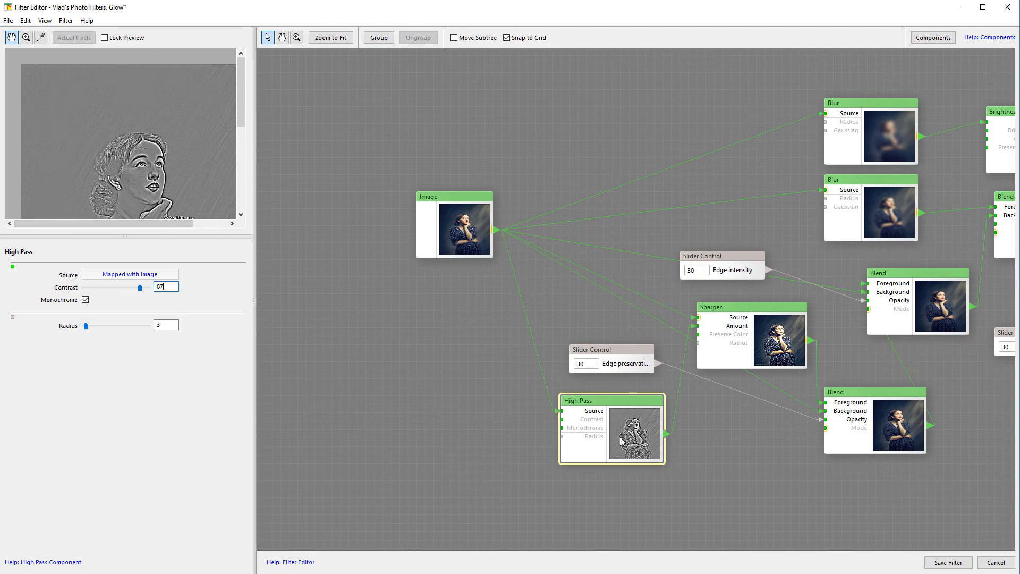
pyautogui.click(433, 400)
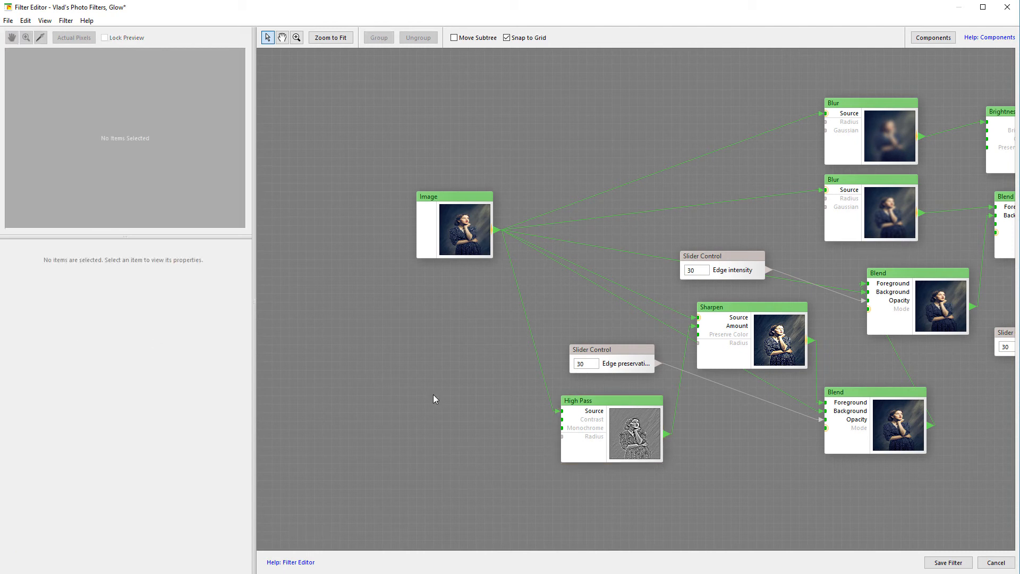
# Step: Select the Sharpen node and show the Components library beside the graph
pyautogui.click(591, 400)
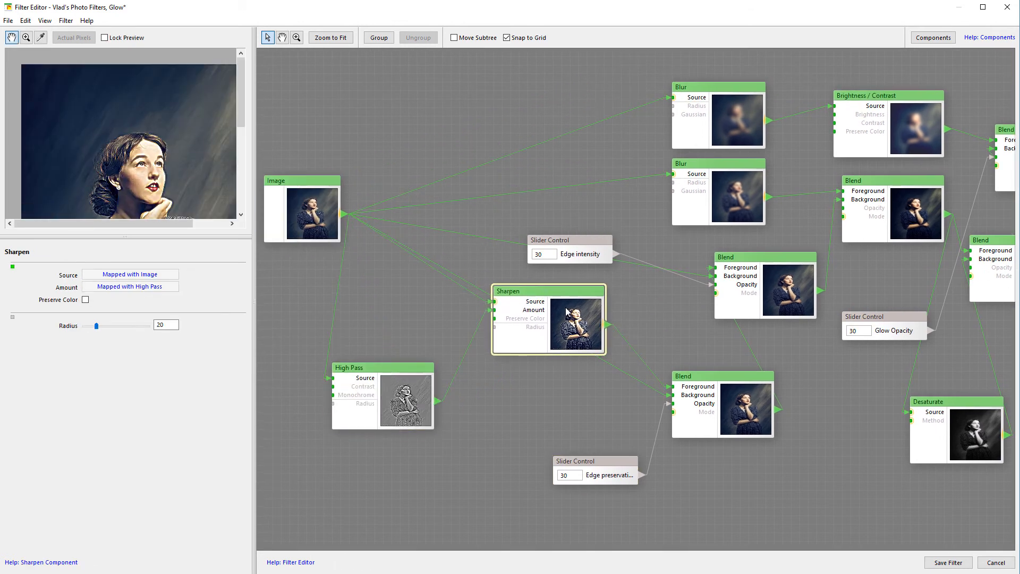
pyautogui.click(948, 37)
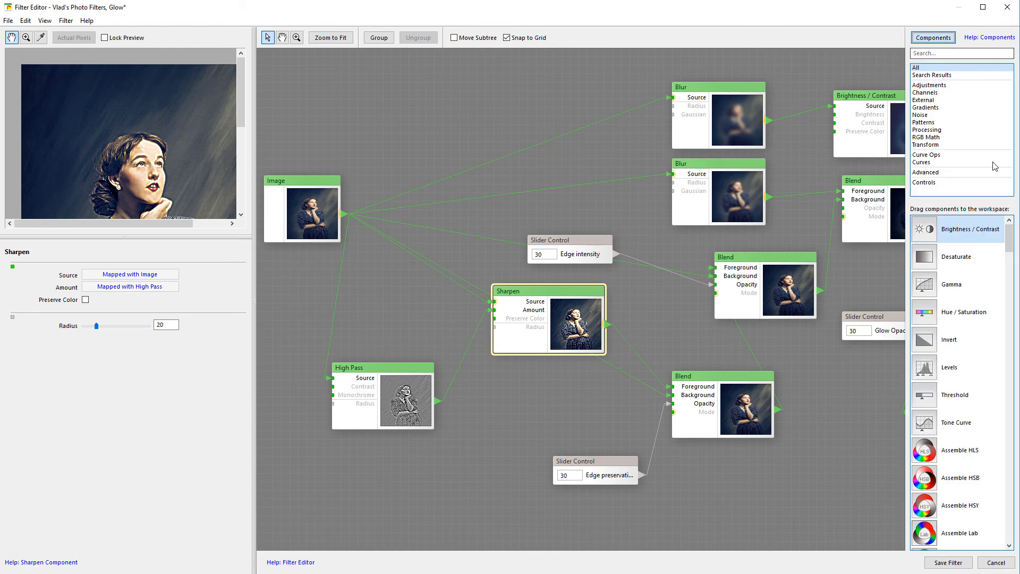
pyautogui.moveTo(984, 393)
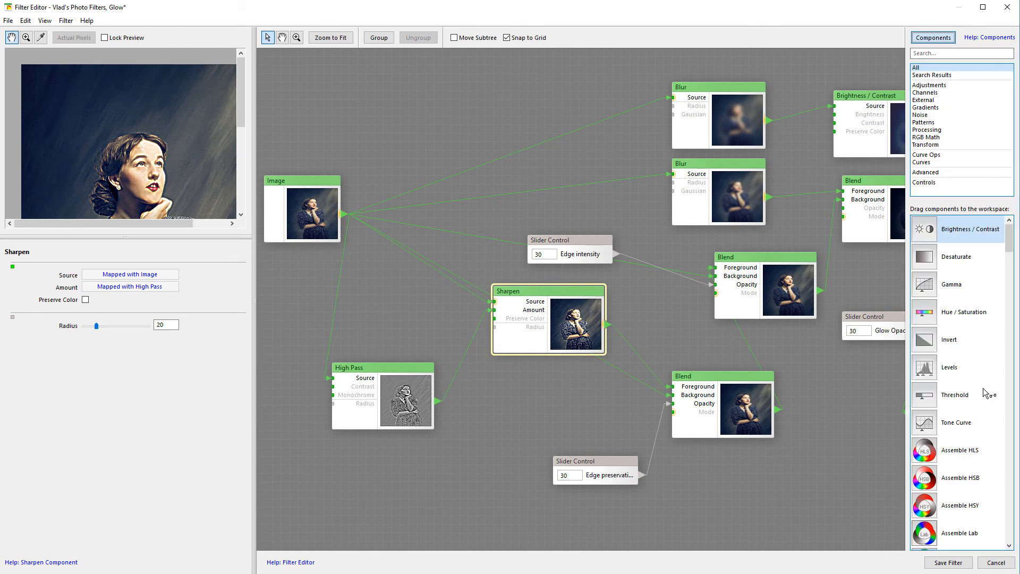
pyautogui.moveTo(536, 323)
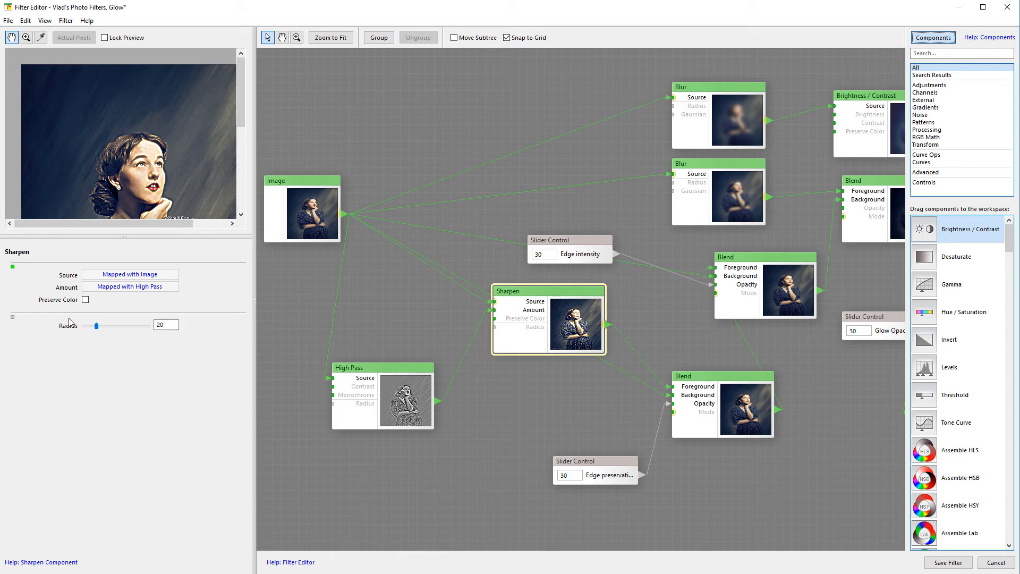
pyautogui.moveTo(140, 151)
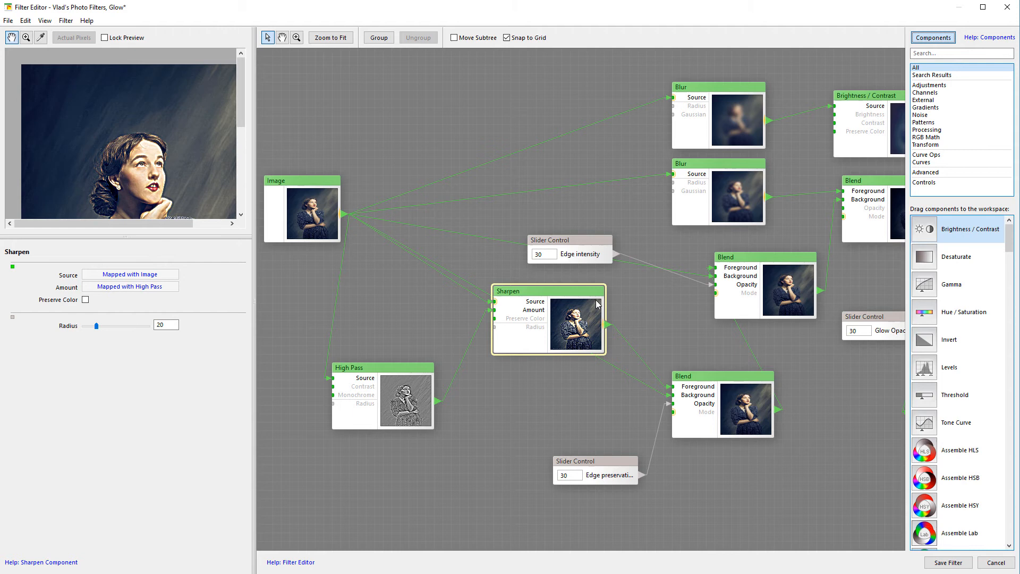
pyautogui.moveTo(593, 306)
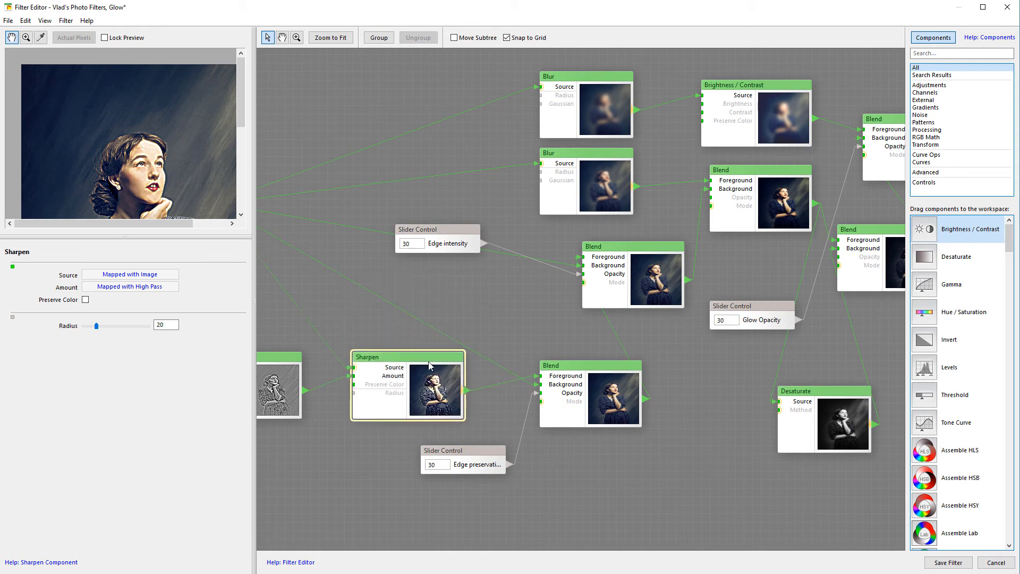
# Step: Inspect Edge preservation, High Pass and Sharpen, ending on the Soft Light Blend over the image
pyautogui.click(540, 331)
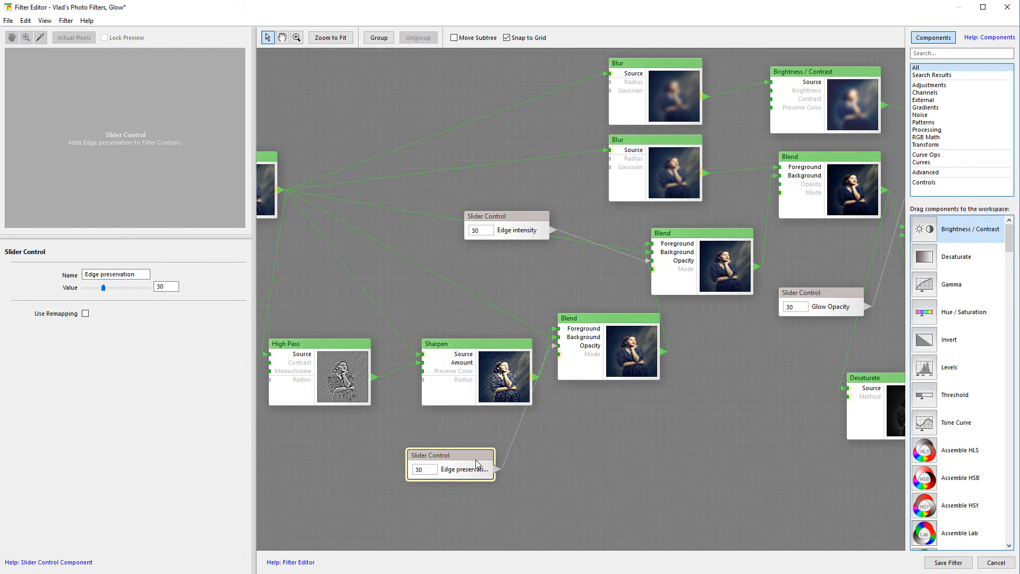
pyautogui.click(591, 318)
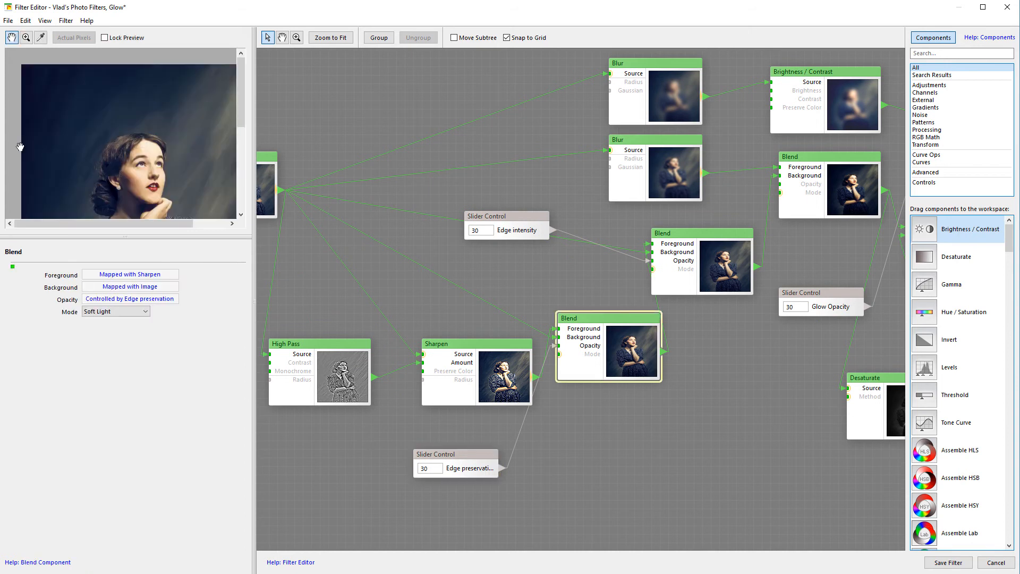
pyautogui.moveTo(105, 212)
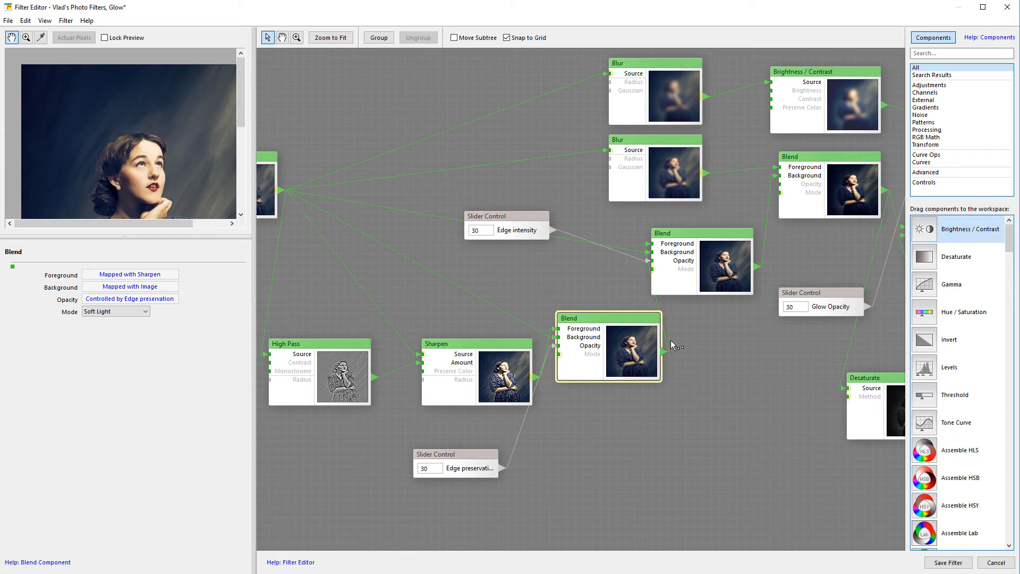
pyautogui.click(319, 345)
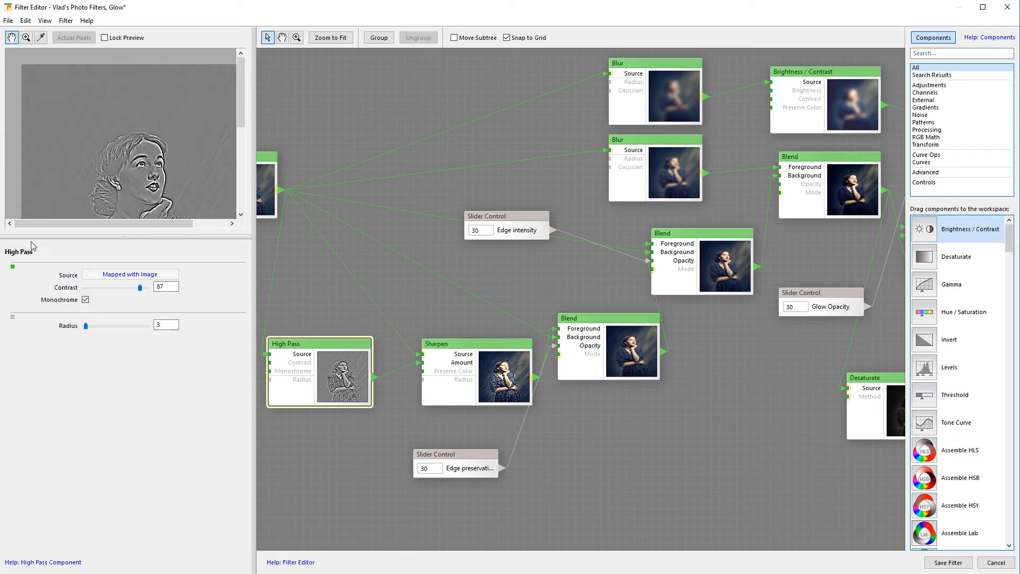
pyautogui.moveTo(491, 386)
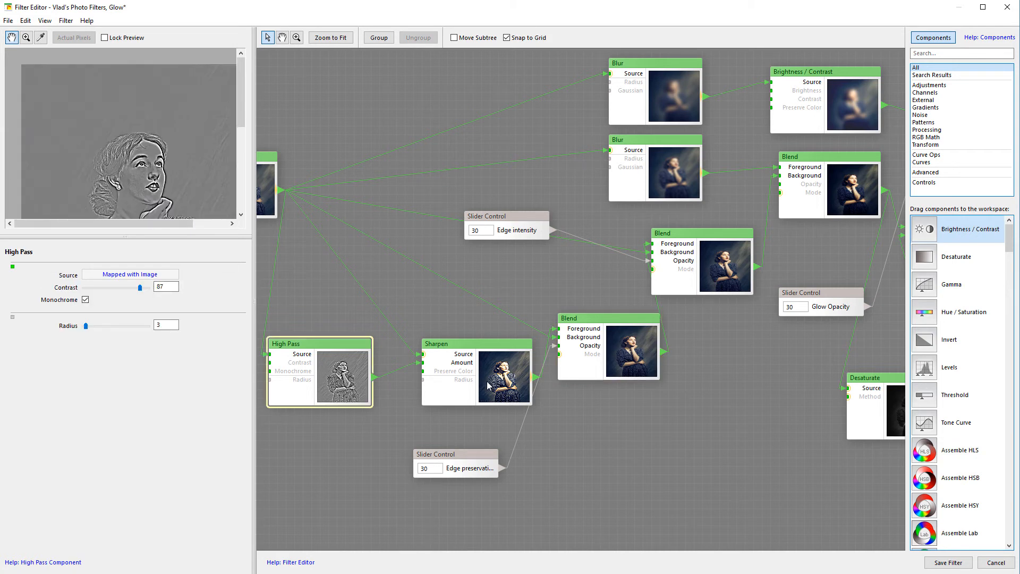
pyautogui.click(447, 343)
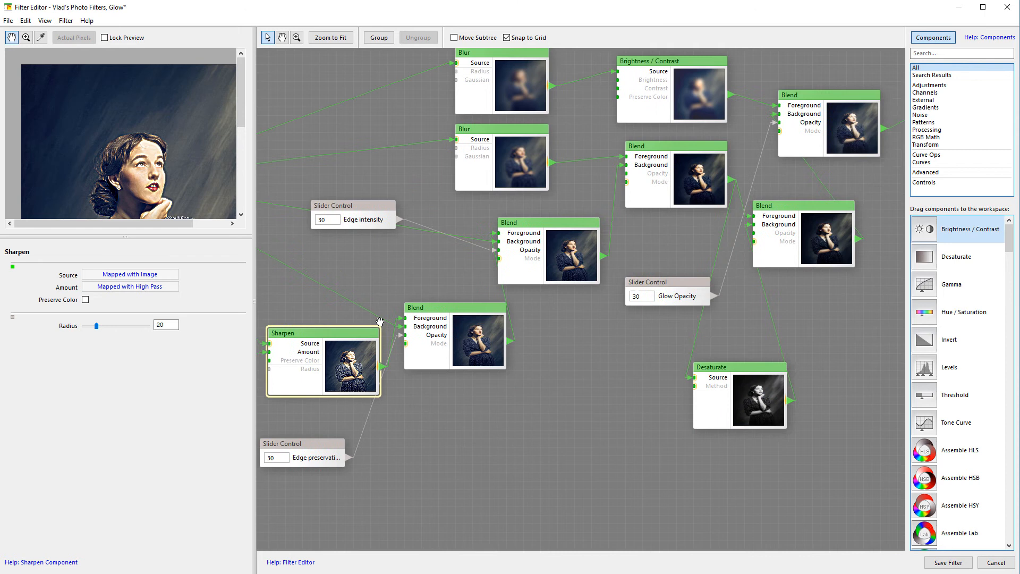
pyautogui.click(435, 340)
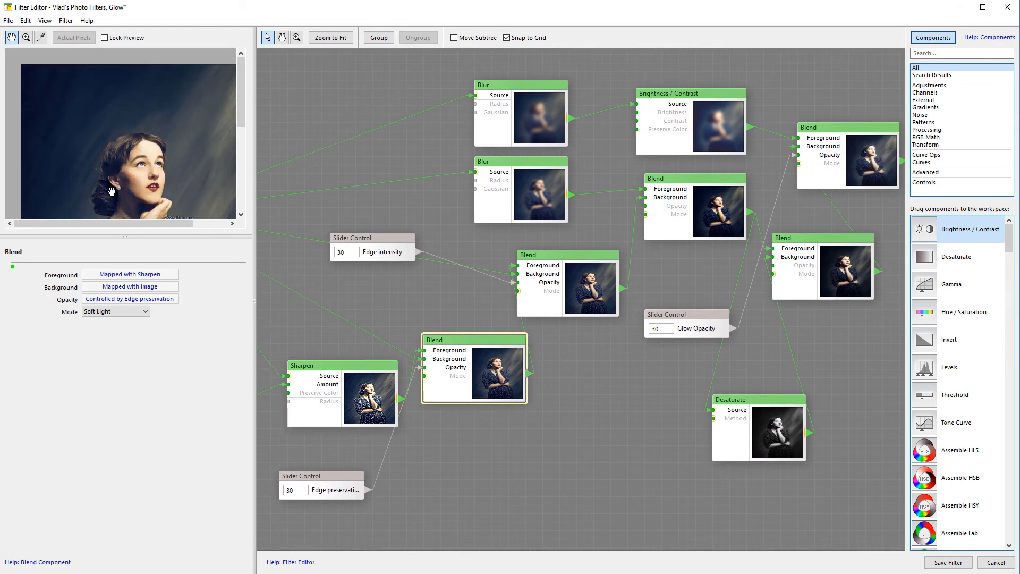
pyautogui.moveTo(272, 288)
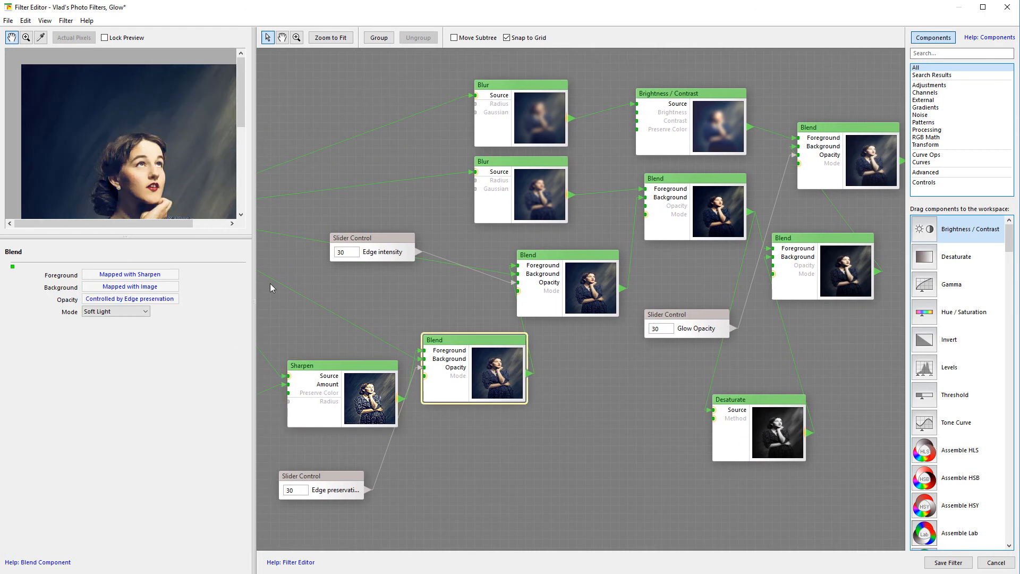
pyautogui.moveTo(164, 333)
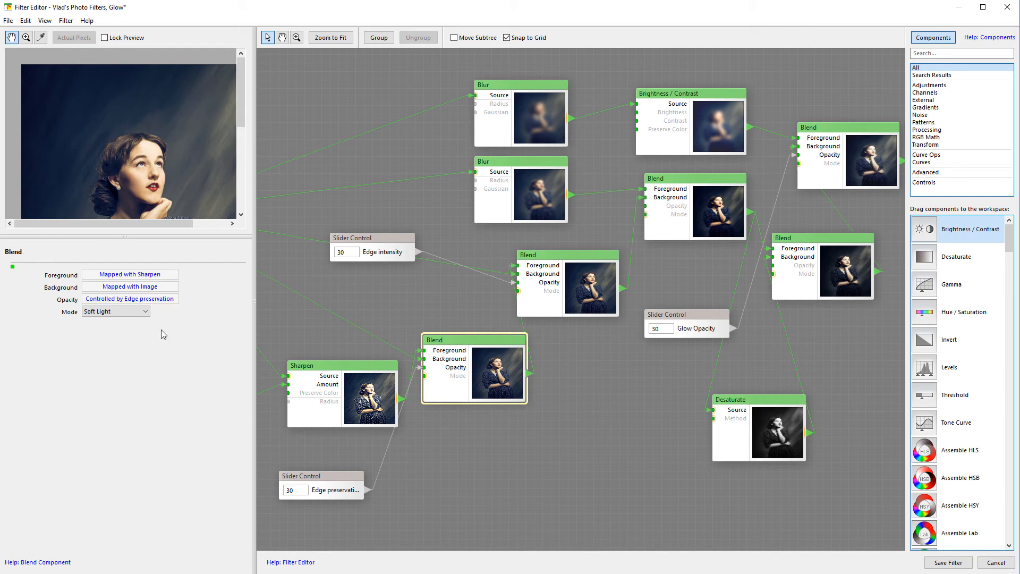
pyautogui.moveTo(480, 372)
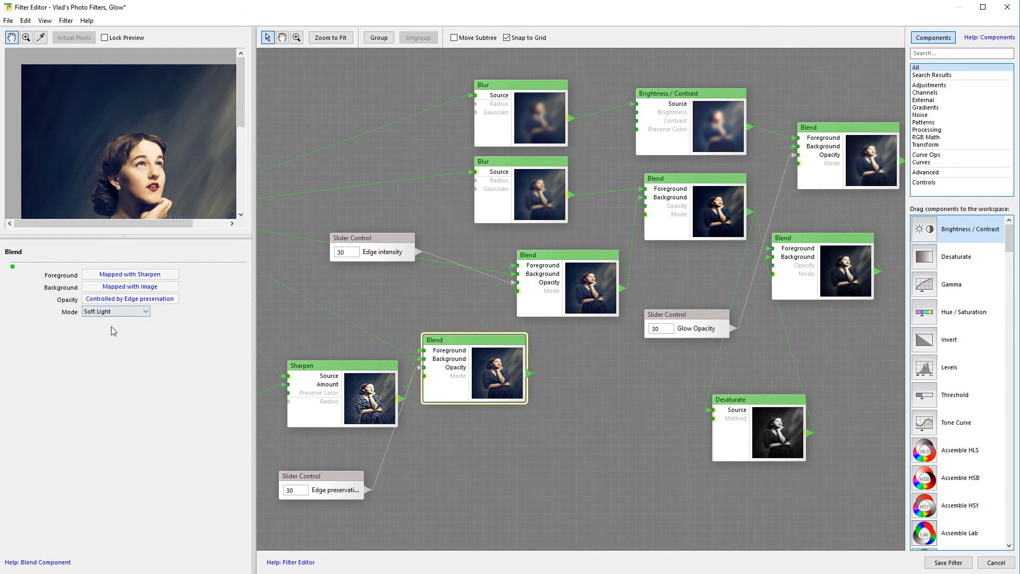
pyautogui.moveTo(119, 161)
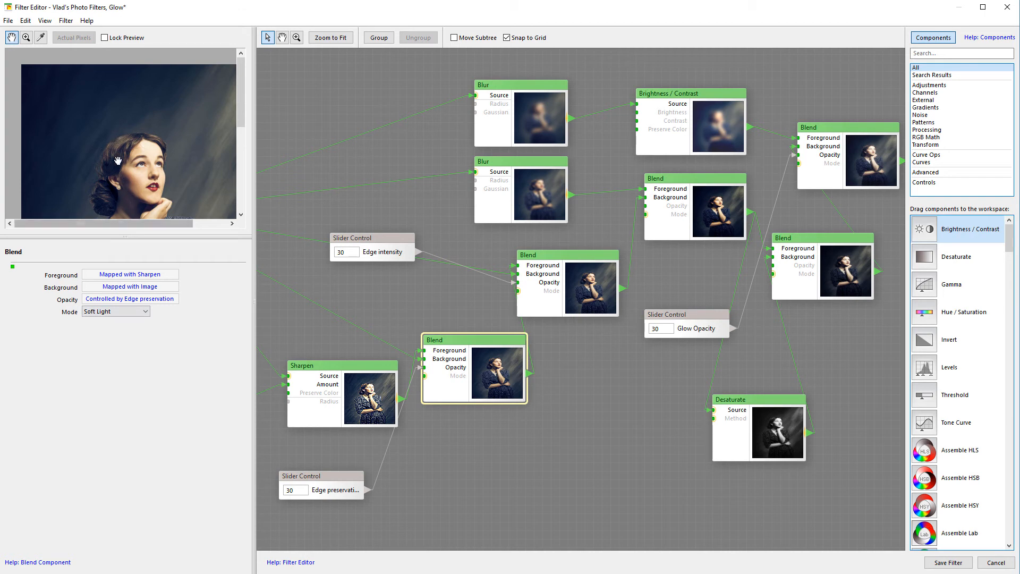
pyautogui.moveTo(176, 236)
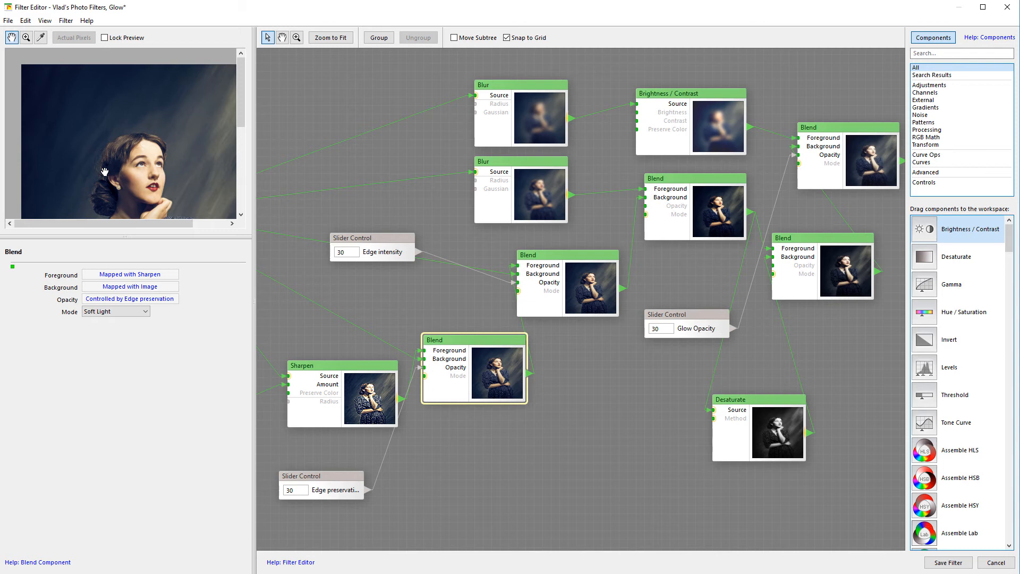
pyautogui.moveTo(178, 191)
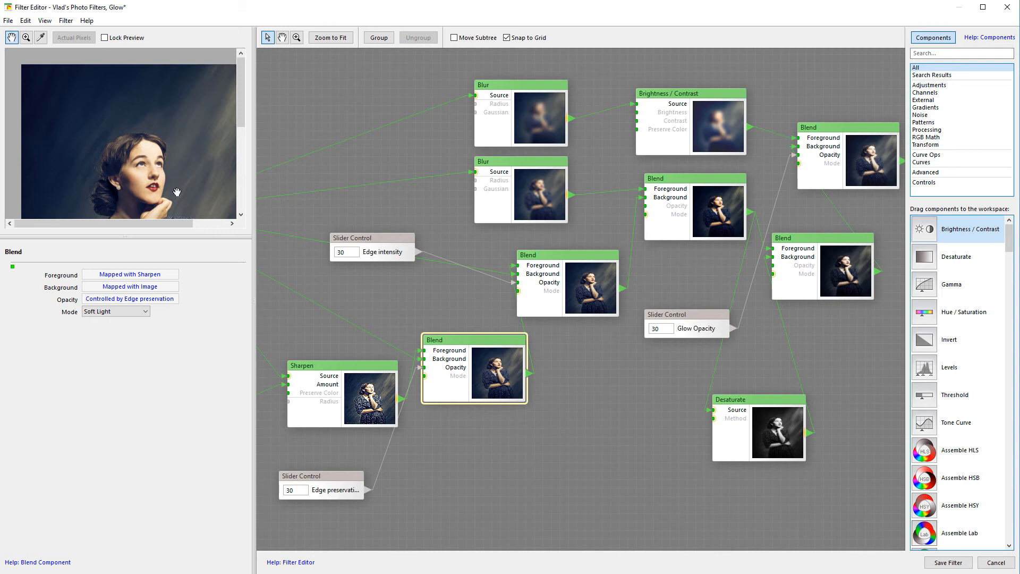
pyautogui.moveTo(189, 189)
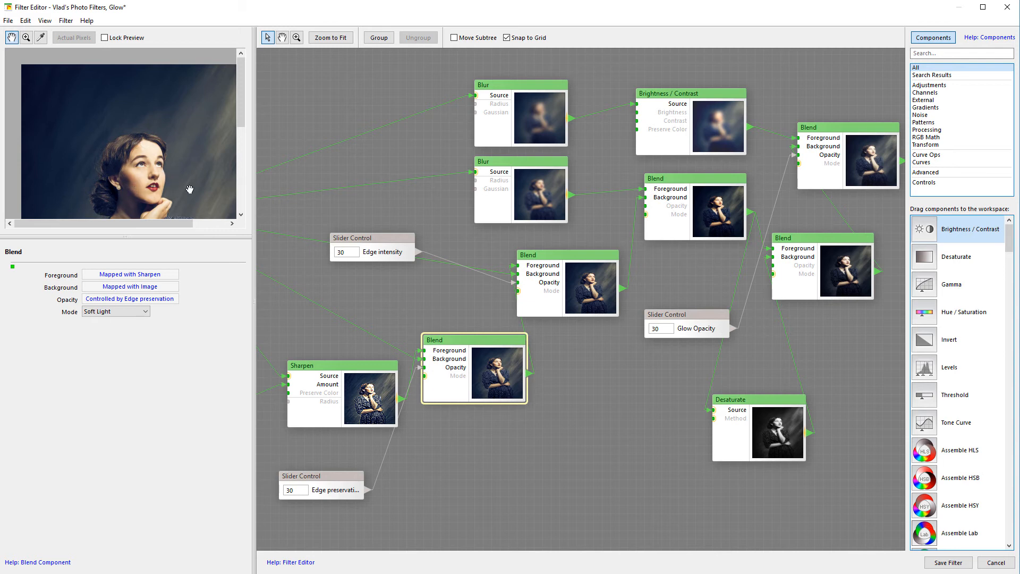
pyautogui.moveTo(68, 178)
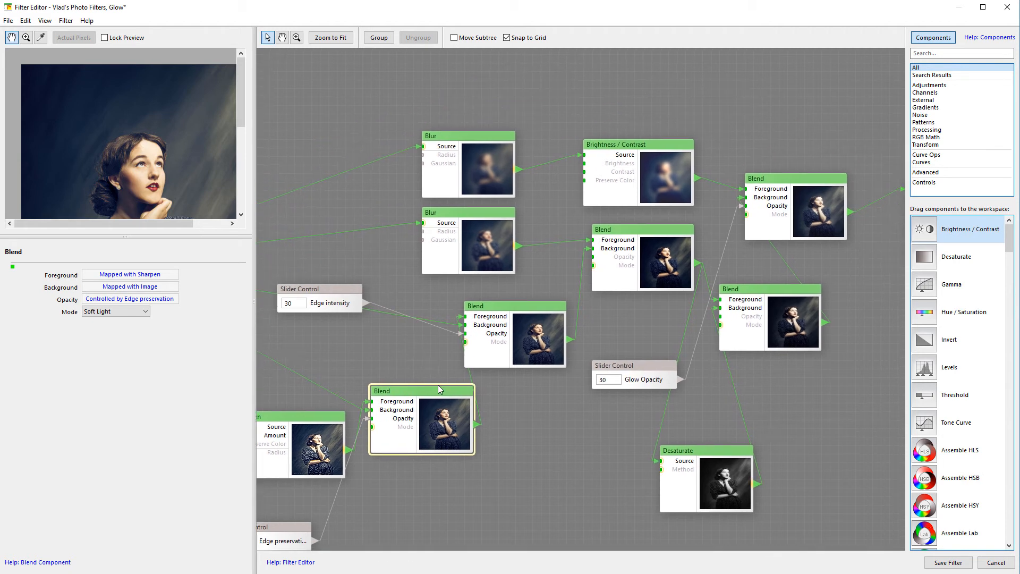
# Step: Inspect the glow branch's soft-light Blend, Blur (Radius 8) and Brightness / Contrast (14, 20) nodes
pyautogui.moveTo(439, 388); pyautogui.dragTo(374, 379)
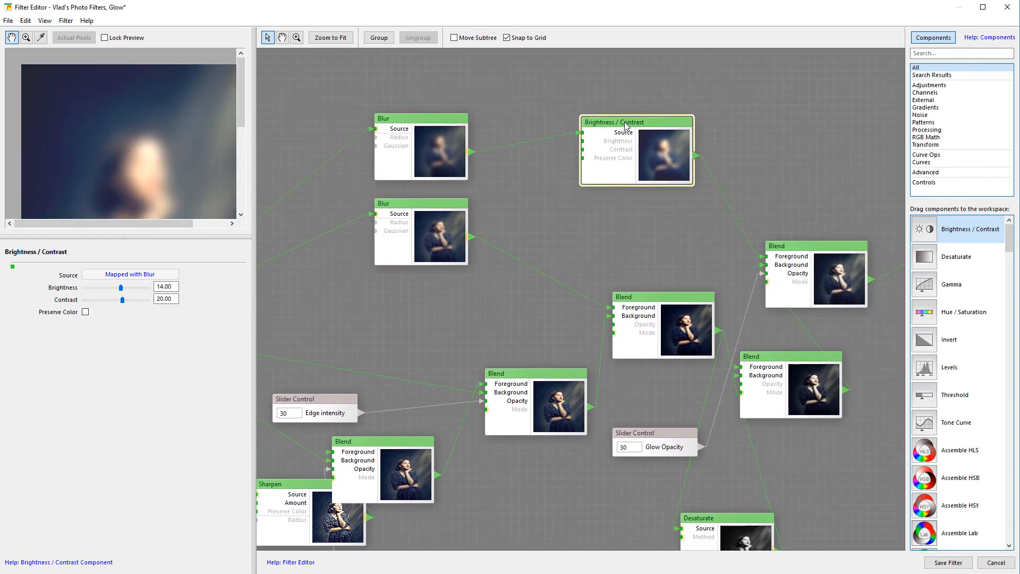
pyautogui.click(643, 288)
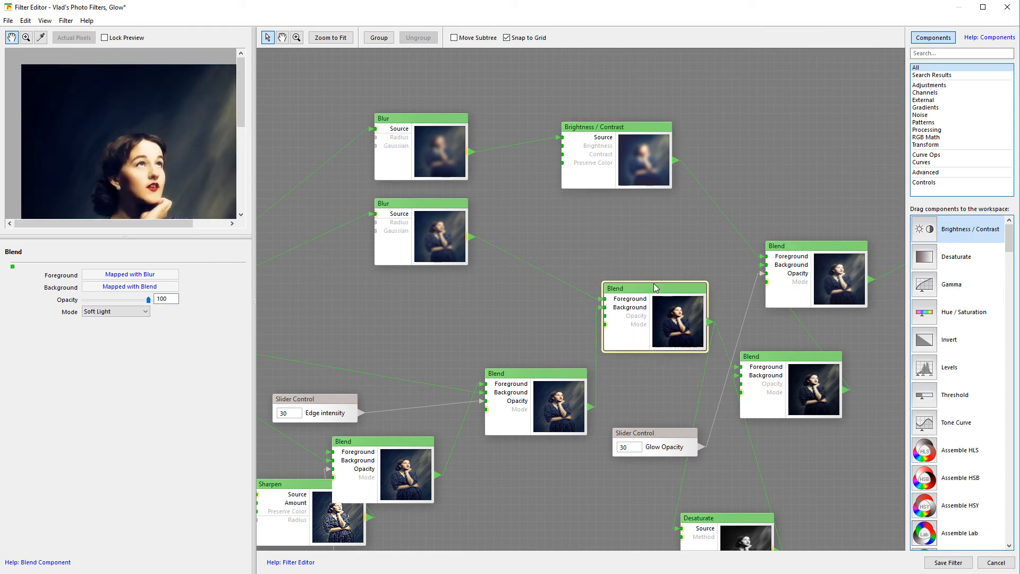
pyautogui.click(421, 117)
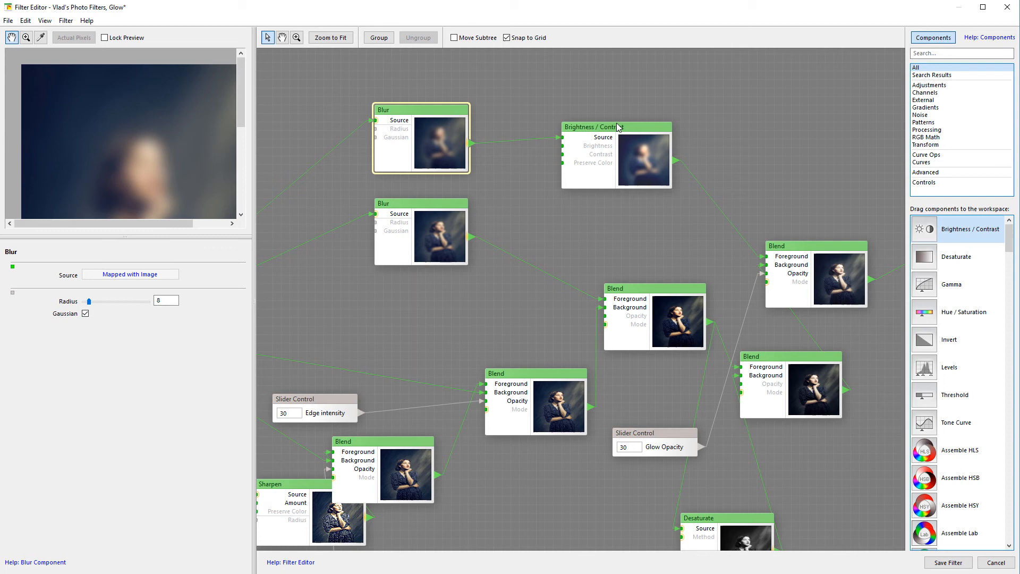
pyautogui.click(616, 126)
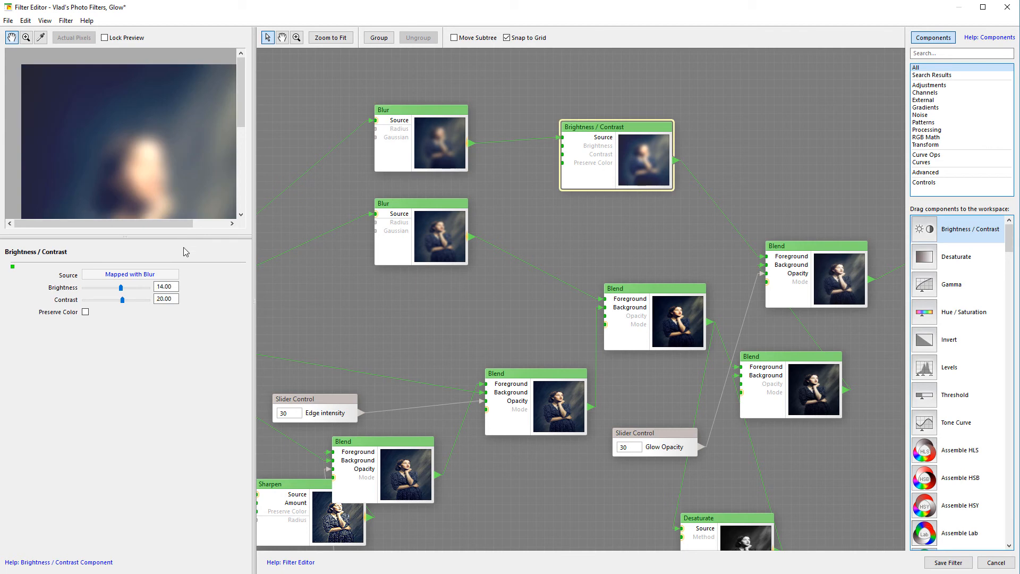
pyautogui.moveTo(440, 143)
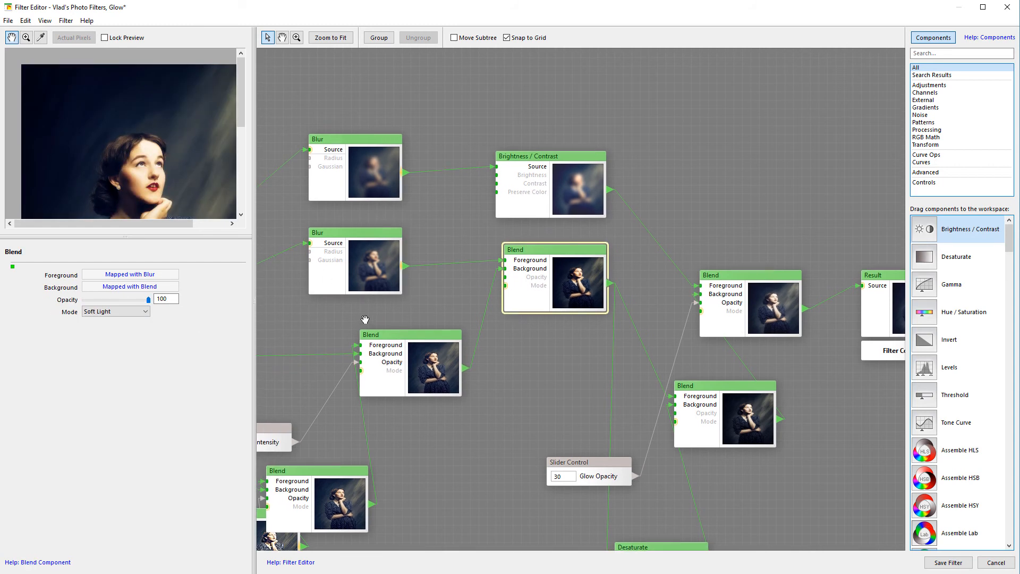
pyautogui.moveTo(354, 247)
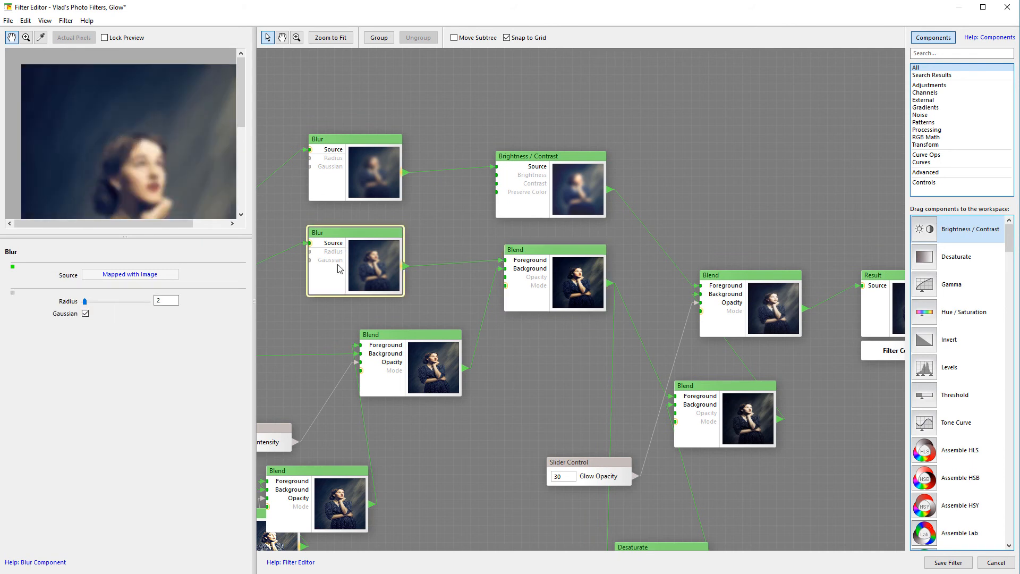
pyautogui.click(410, 334)
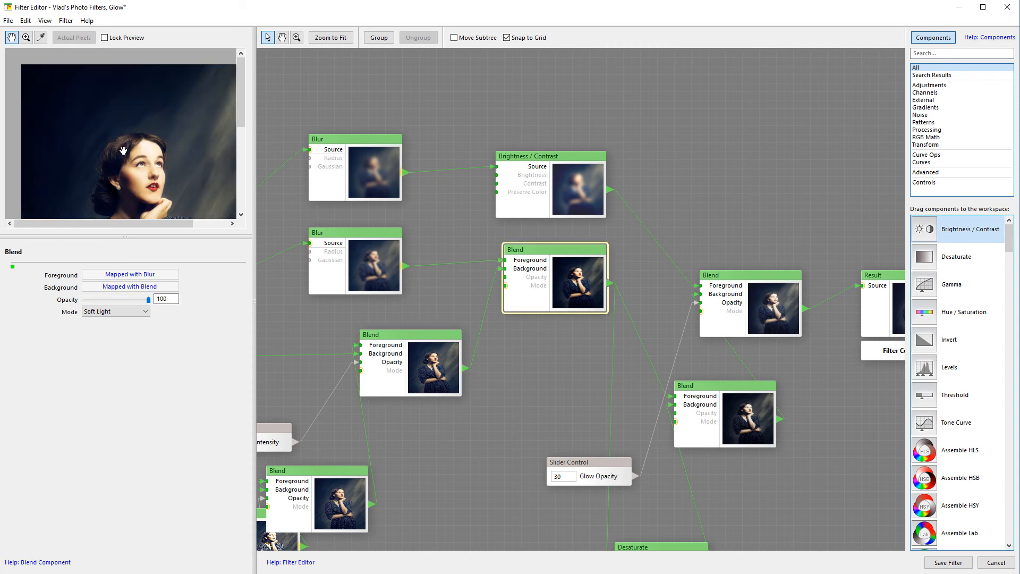
pyautogui.moveTo(139, 145)
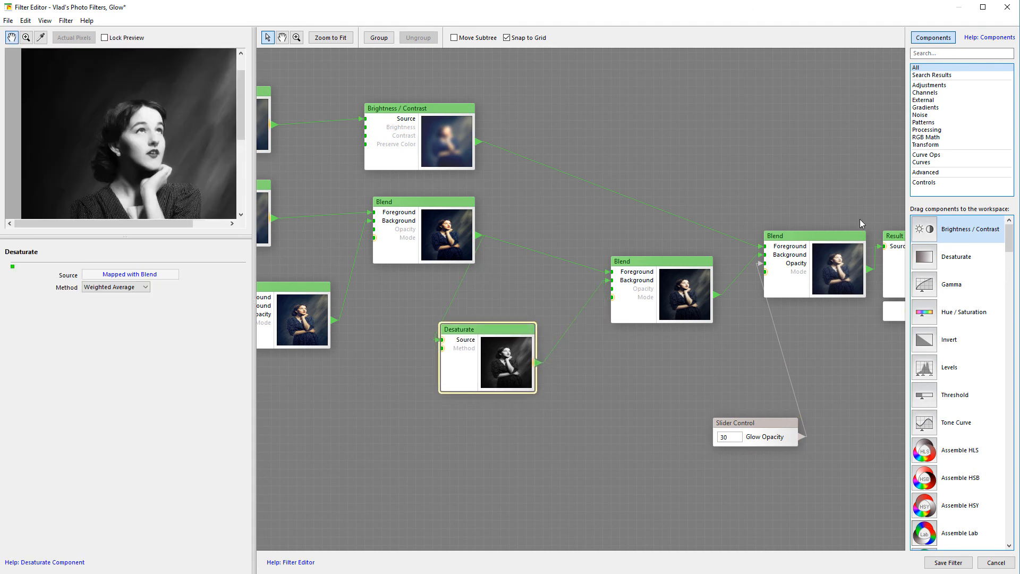
pyautogui.moveTo(510, 333)
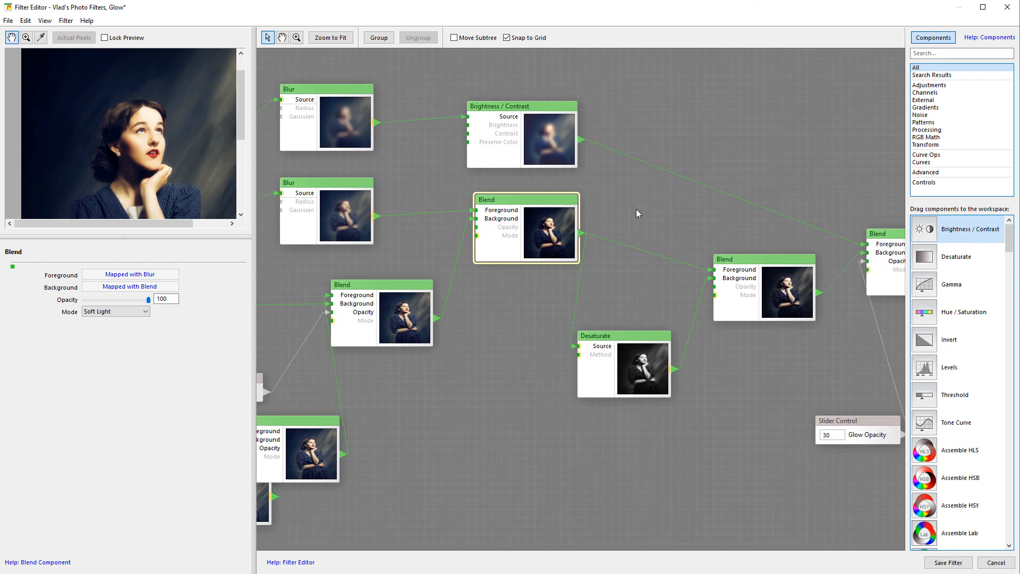
pyautogui.moveTo(569, 169)
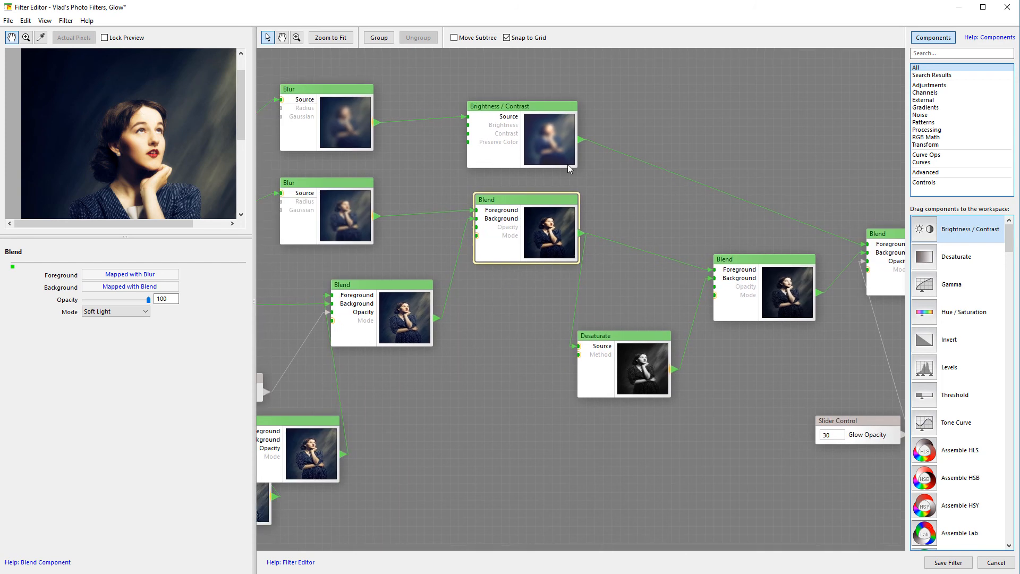
pyautogui.moveTo(567, 255)
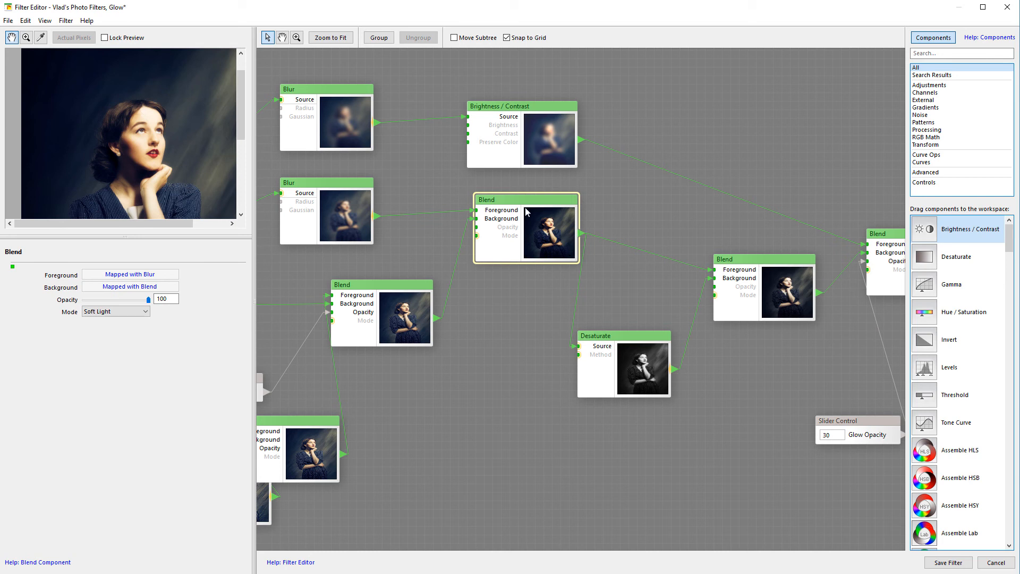
pyautogui.moveTo(521, 225)
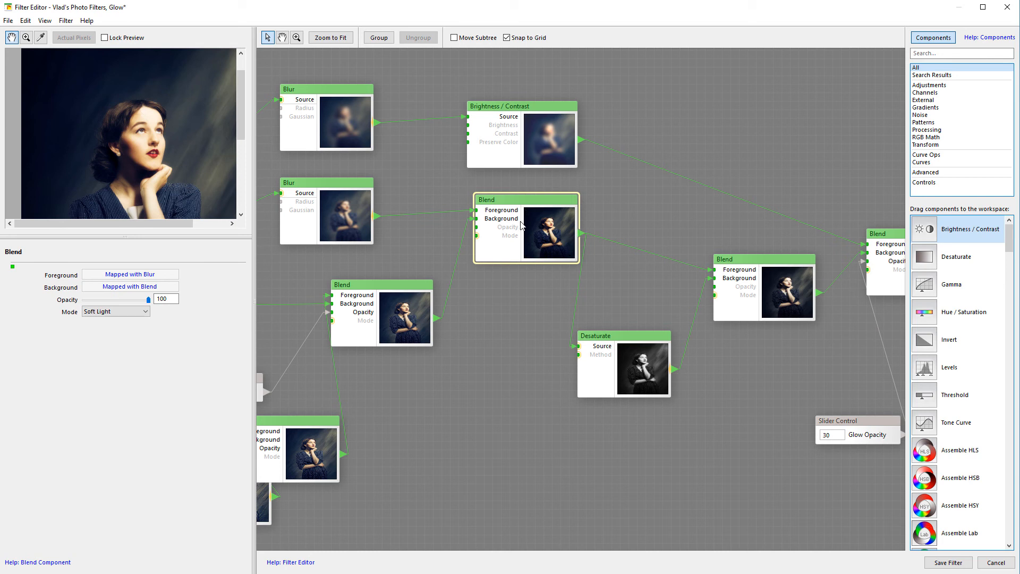
pyautogui.moveTo(500, 231)
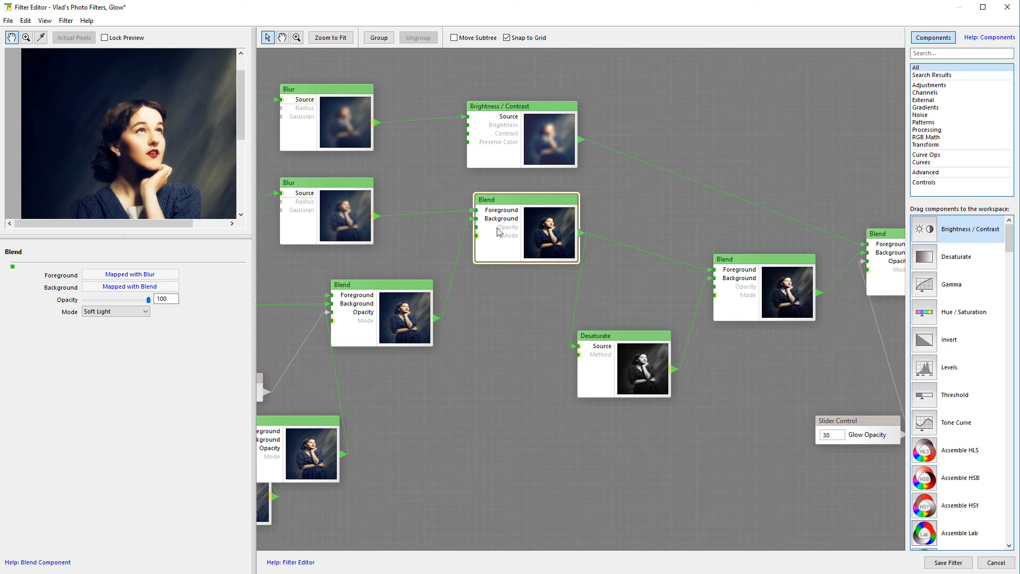
pyautogui.moveTo(442, 280)
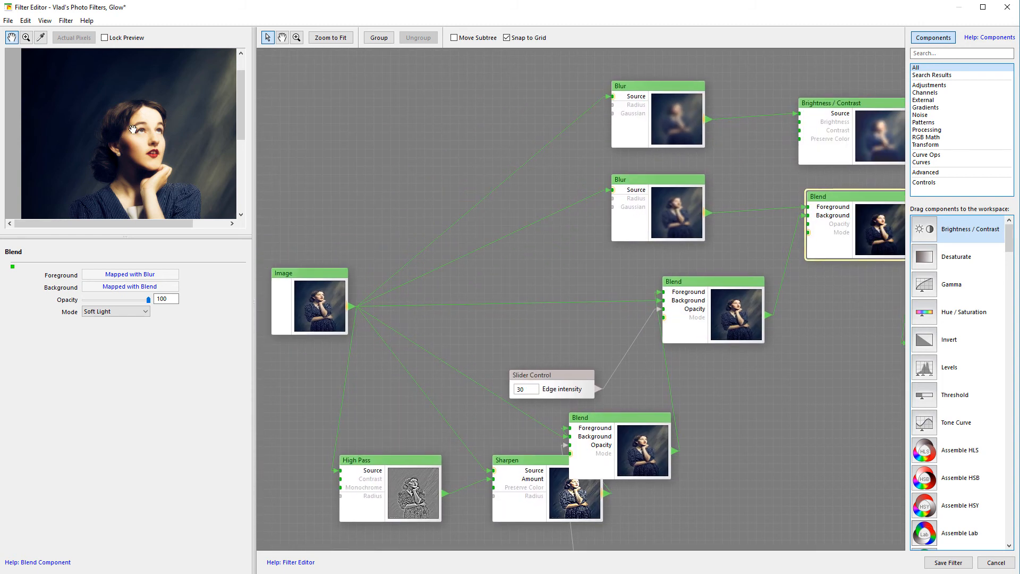
pyautogui.moveTo(313, 309)
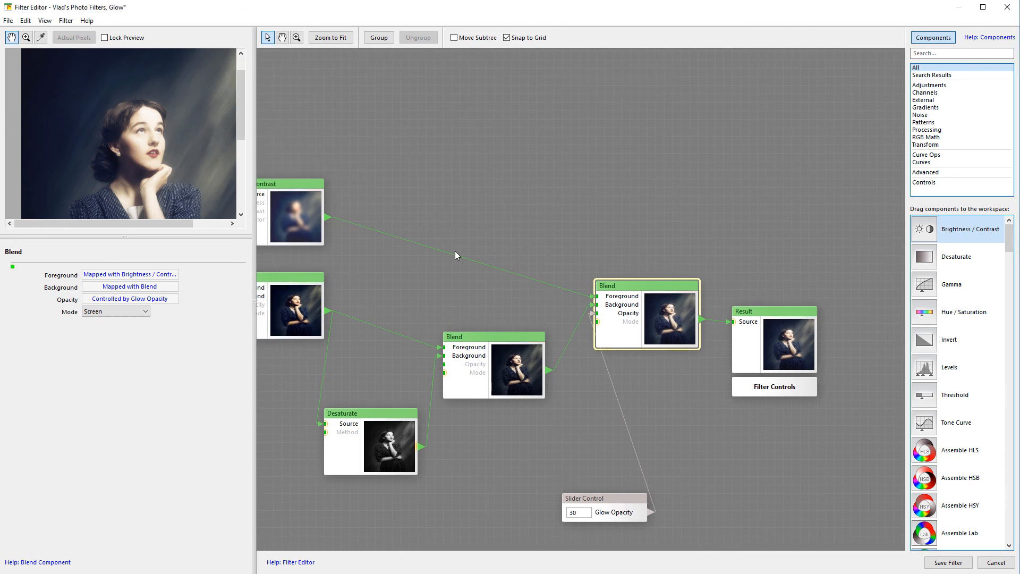
pyautogui.moveTo(427, 293)
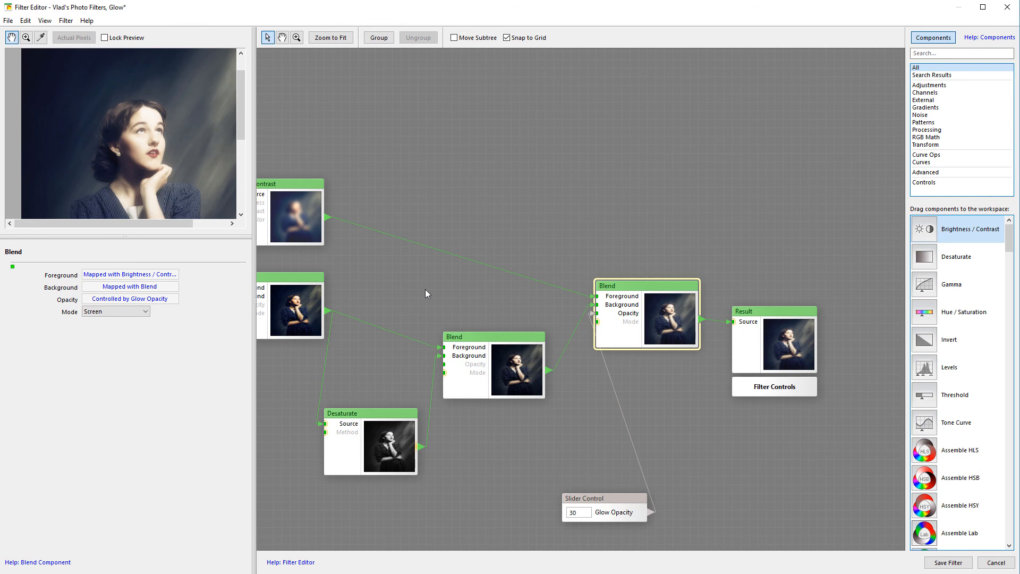
pyautogui.moveTo(420, 265)
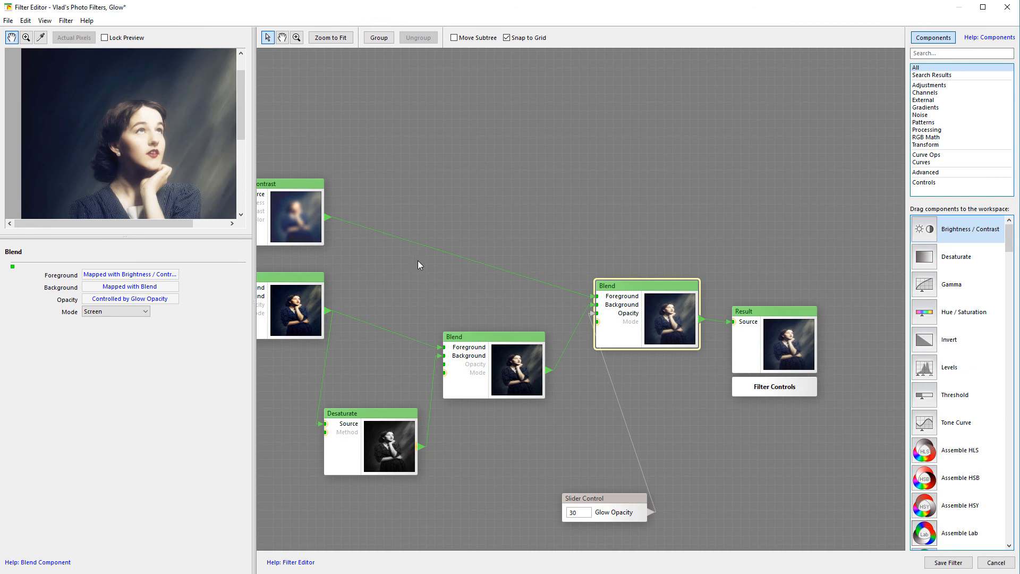
pyautogui.moveTo(413, 273)
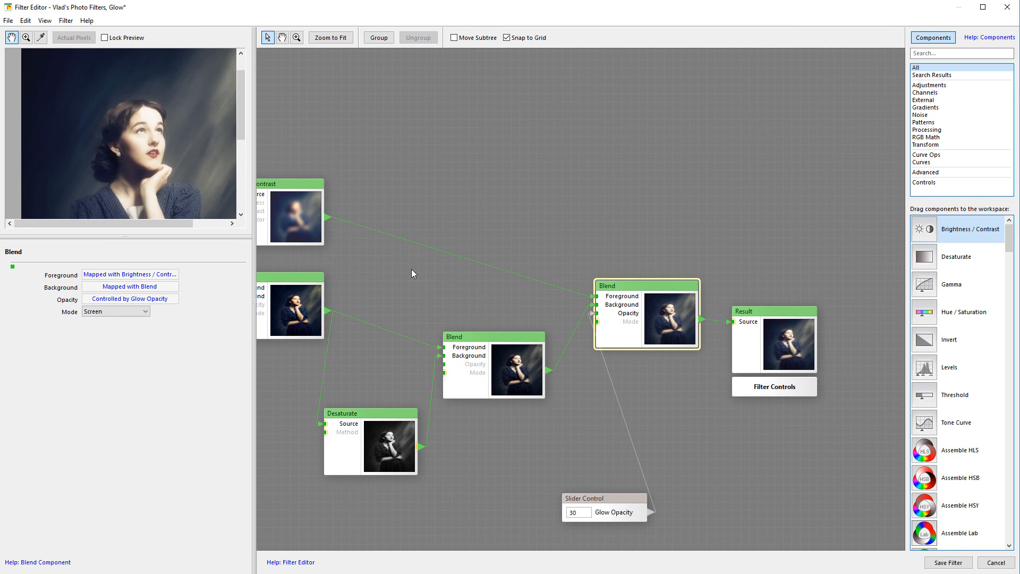
pyautogui.moveTo(688, 233)
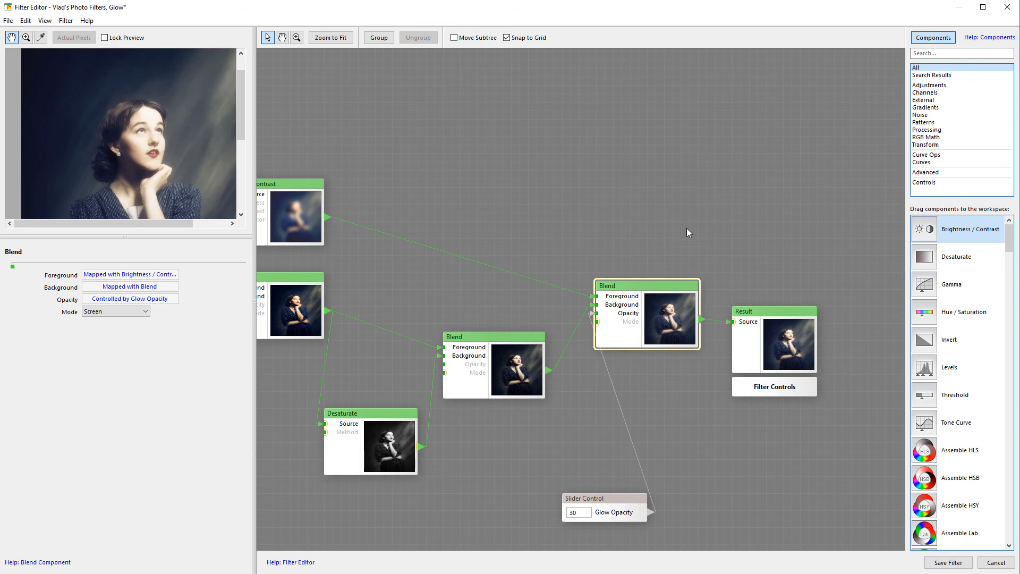
pyautogui.moveTo(680, 221)
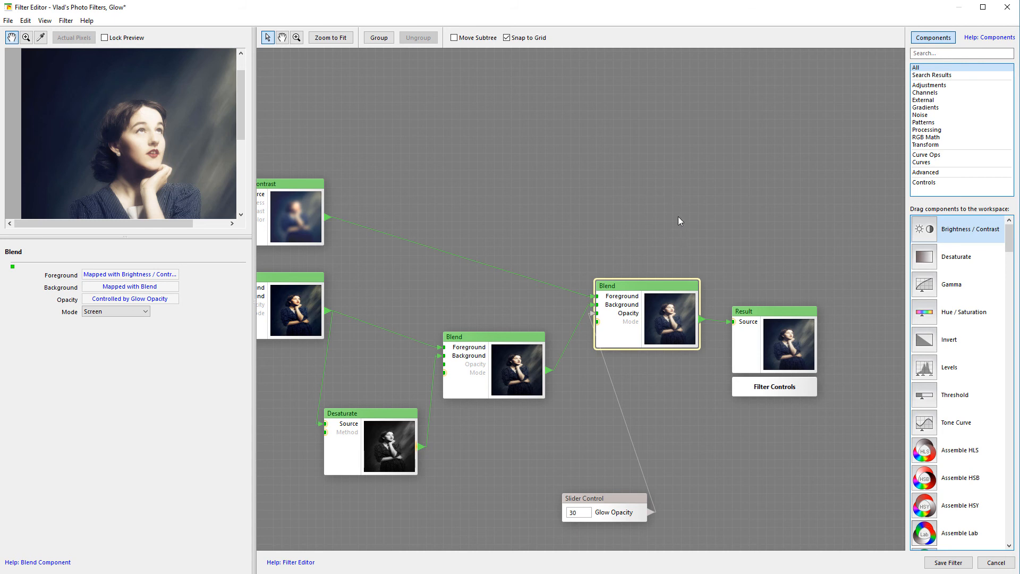
pyautogui.moveTo(306, 219)
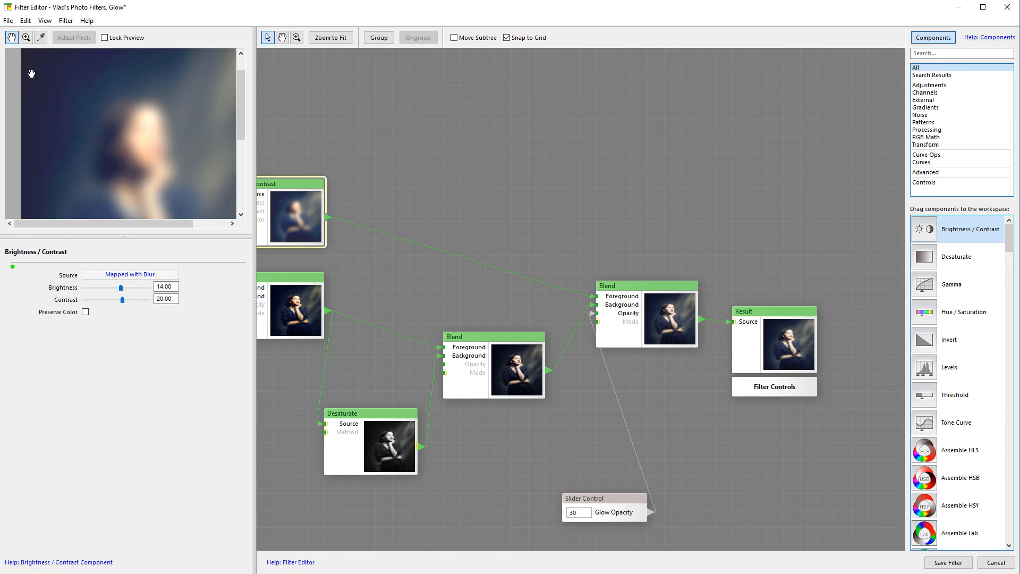
pyautogui.moveTo(42, 129)
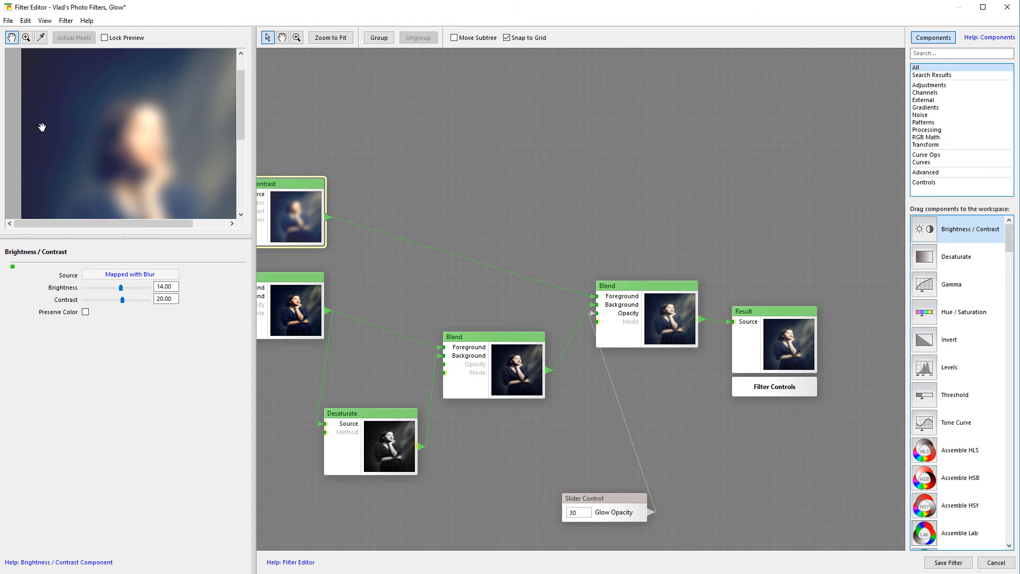
pyautogui.moveTo(97, 151)
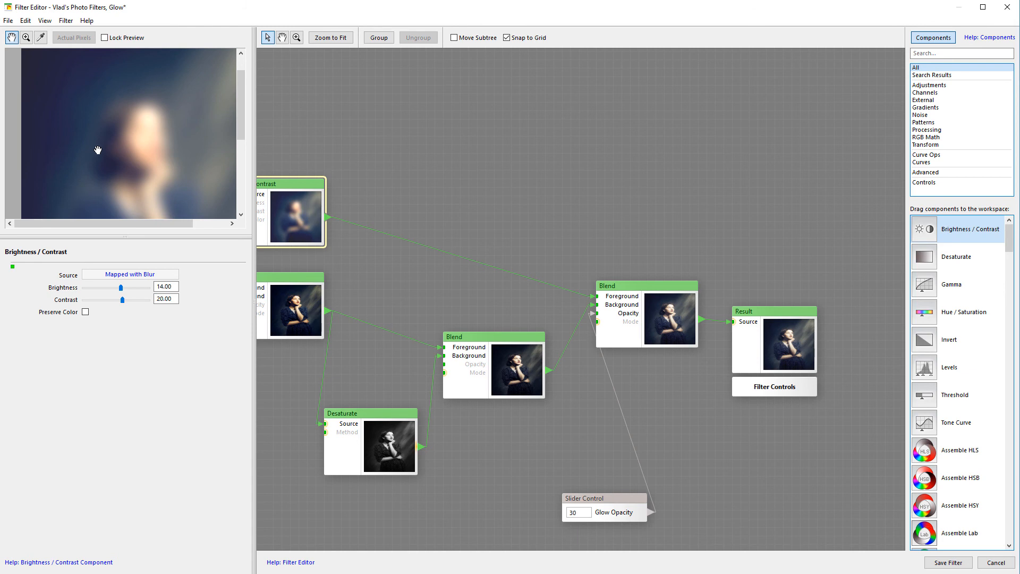
pyautogui.moveTo(150, 118)
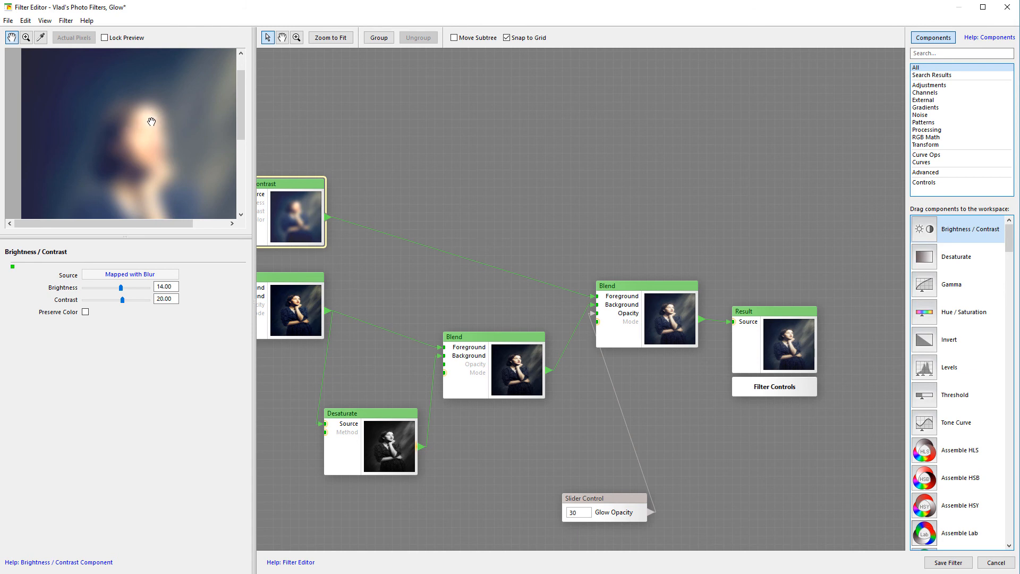
pyautogui.moveTo(132, 121)
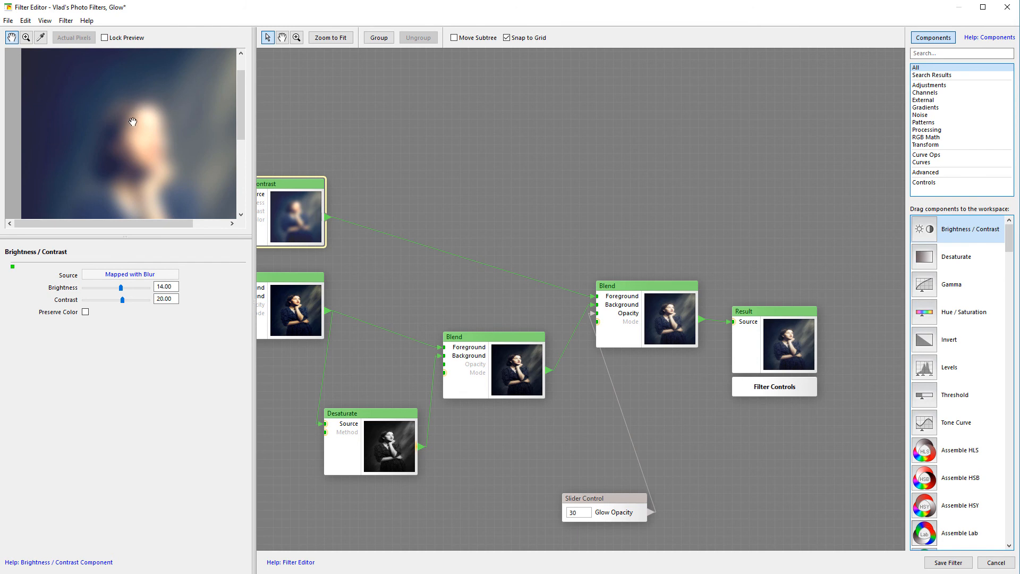
# Step: Return to the final Screen-mode Blend whose opacity follows Glow Opacity
pyautogui.click(645, 285)
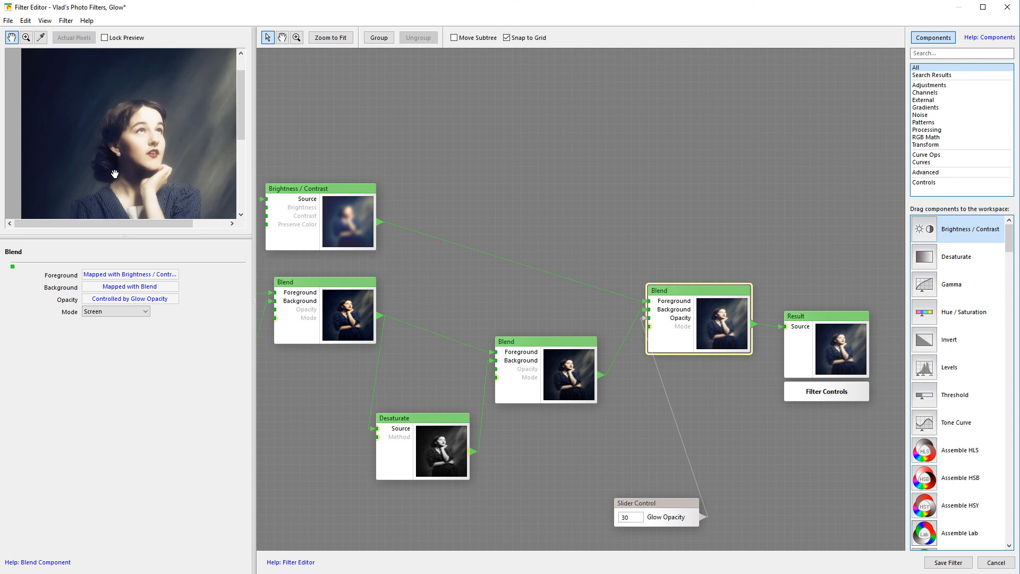
pyautogui.moveTo(126, 147)
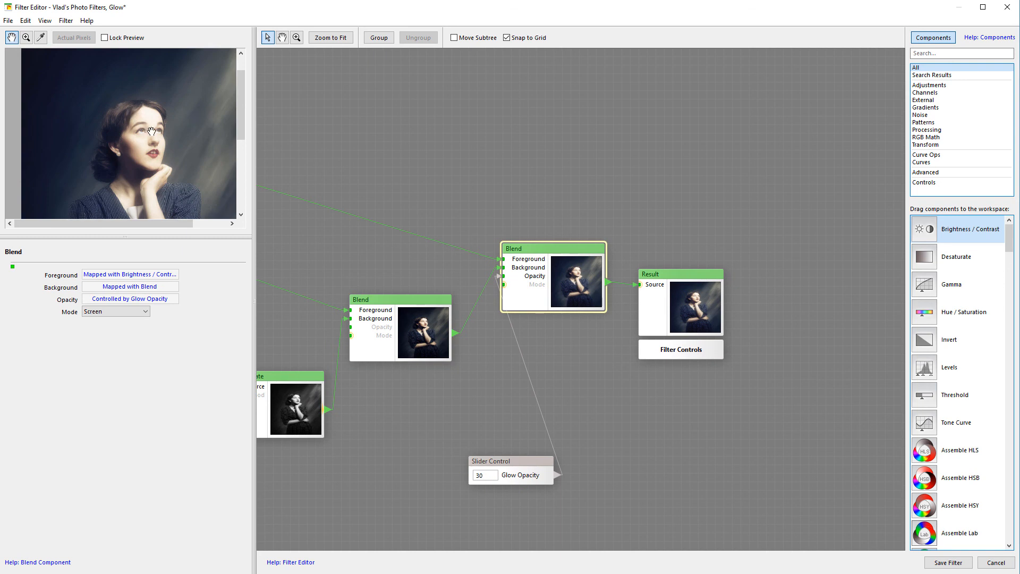
pyautogui.moveTo(533, 469)
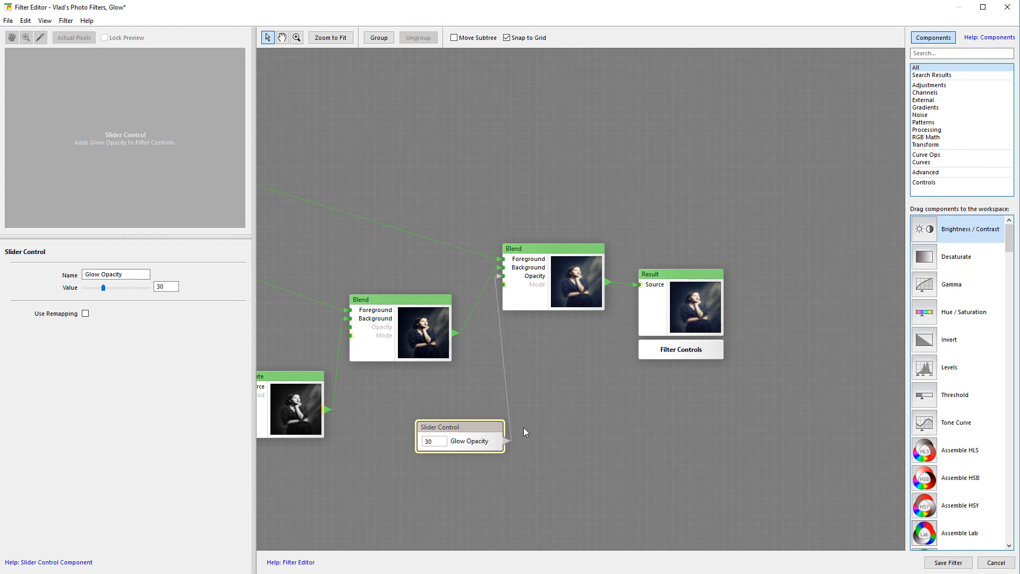
pyautogui.moveTo(554, 276)
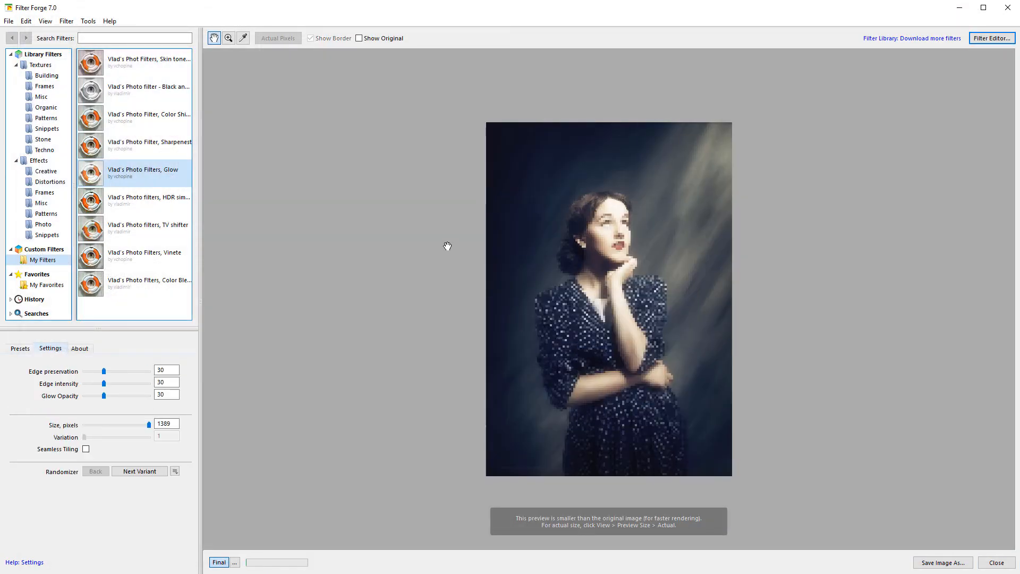
# Step: Glance at Presets, then turn Glow Opacity, Edge intensity and Edge preservation down to 0
pyautogui.click(19, 348)
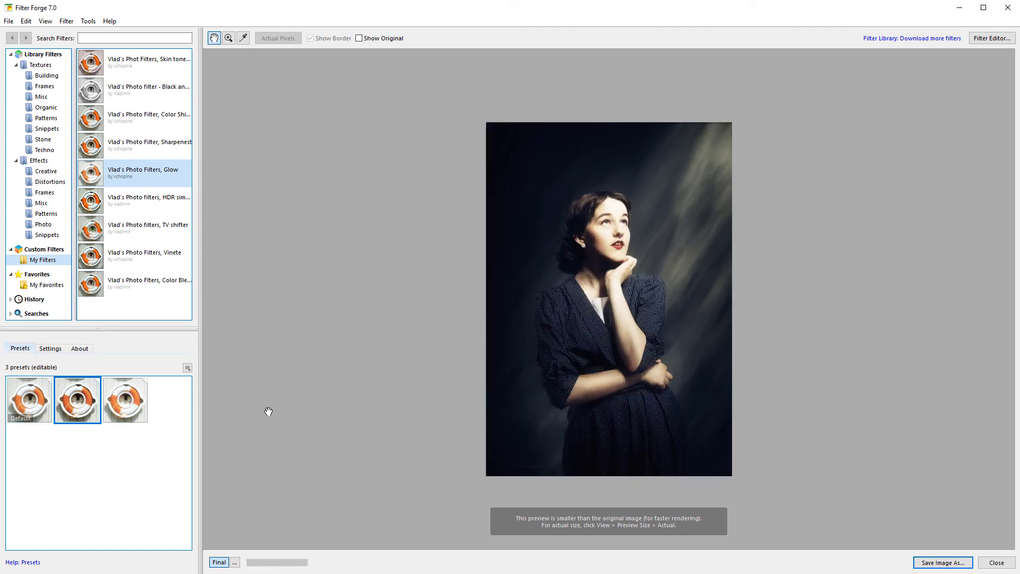
pyautogui.click(50, 349)
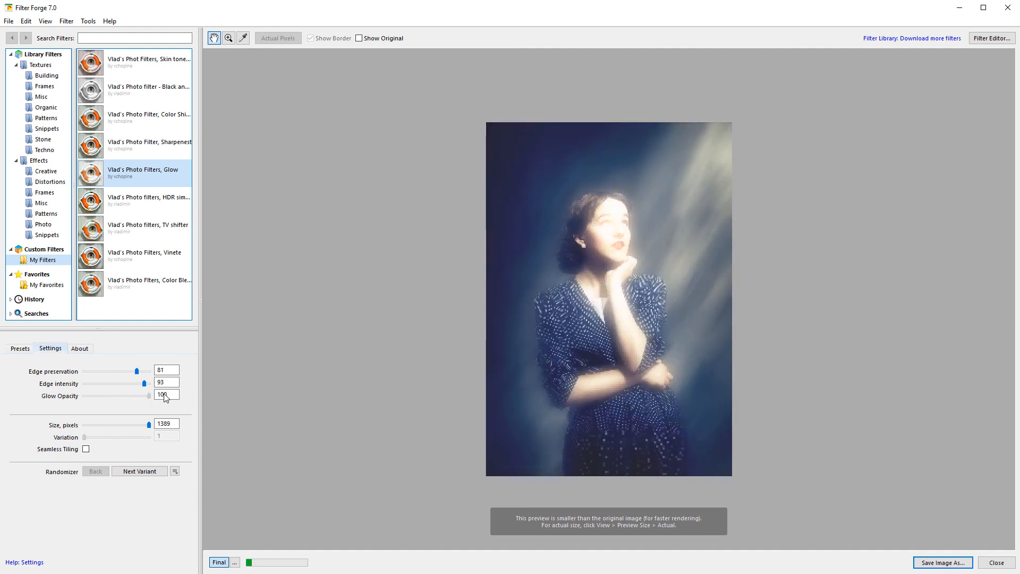
pyautogui.moveTo(156, 395); pyautogui.dragTo(121, 395)
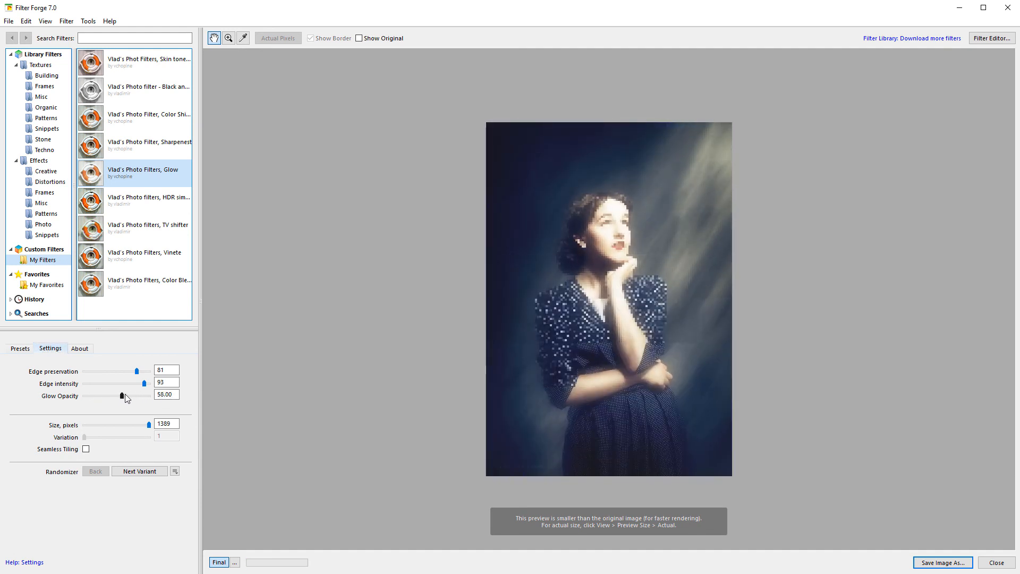
pyautogui.moveTo(138, 383); pyautogui.dragTo(85, 383)
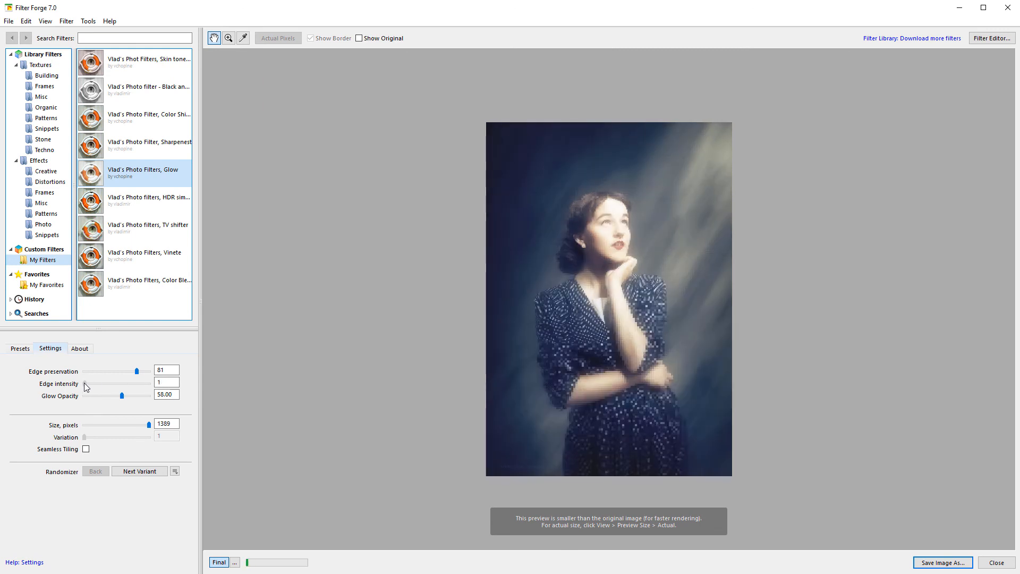
pyautogui.moveTo(137, 371); pyautogui.dragTo(83, 371)
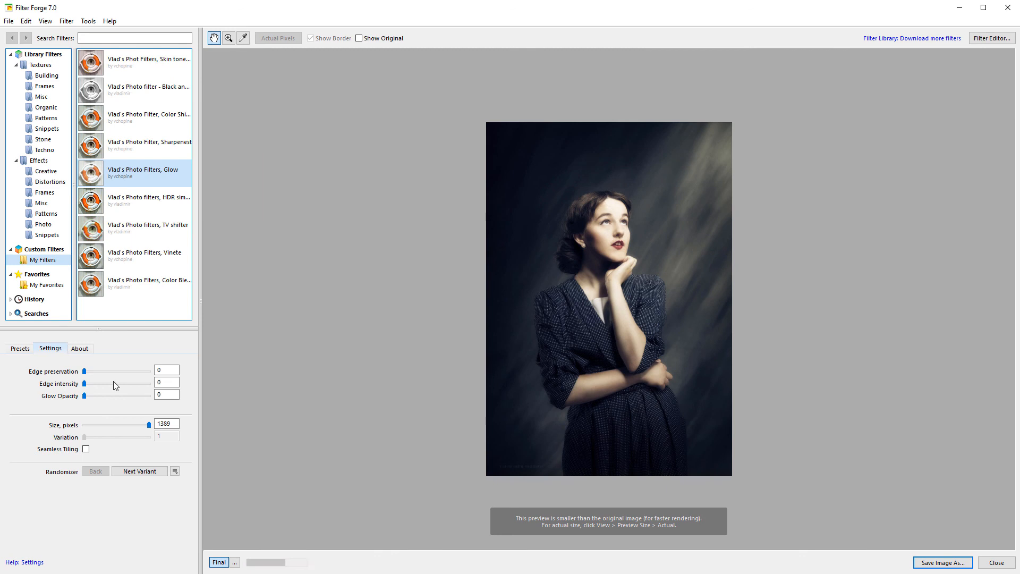
# Step: Raise Edge preservation to 52, Edge intensity to 48 and Glow Opacity to 50
pyautogui.moveTo(83, 371); pyautogui.dragTo(116, 371)
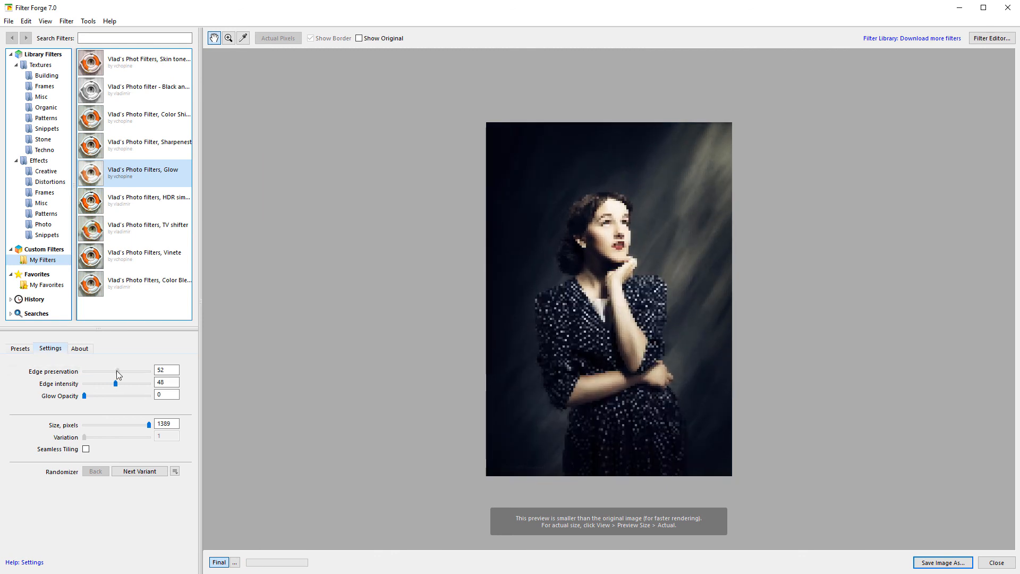
pyautogui.moveTo(83, 396); pyautogui.dragTo(117, 395)
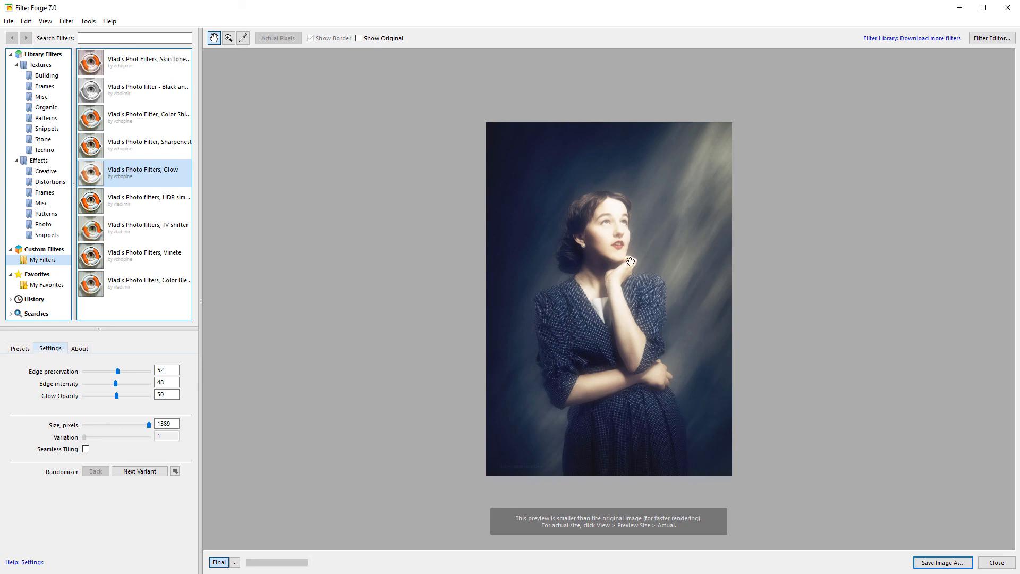
pyautogui.moveTo(521, 255)
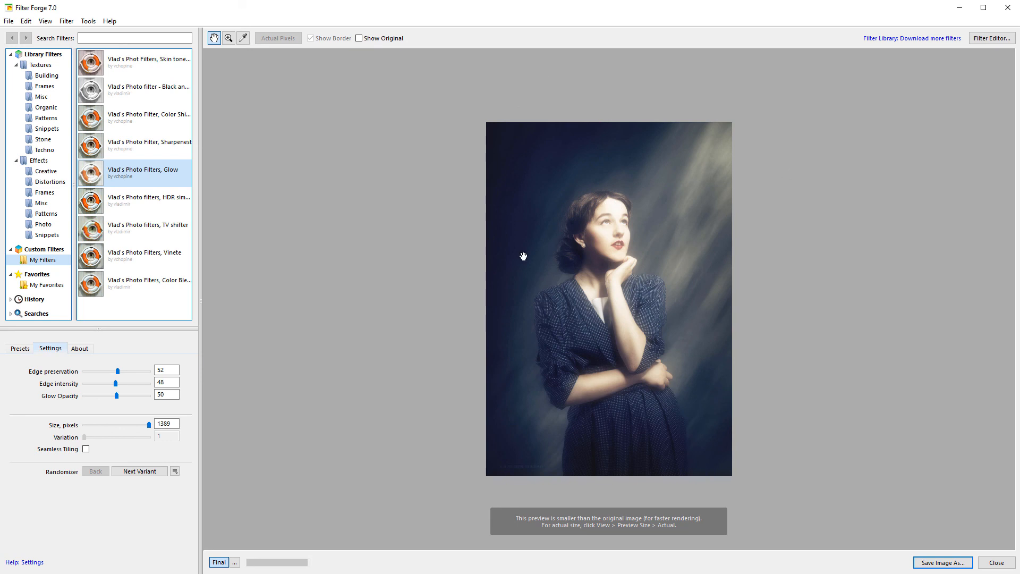
pyautogui.moveTo(597, 242)
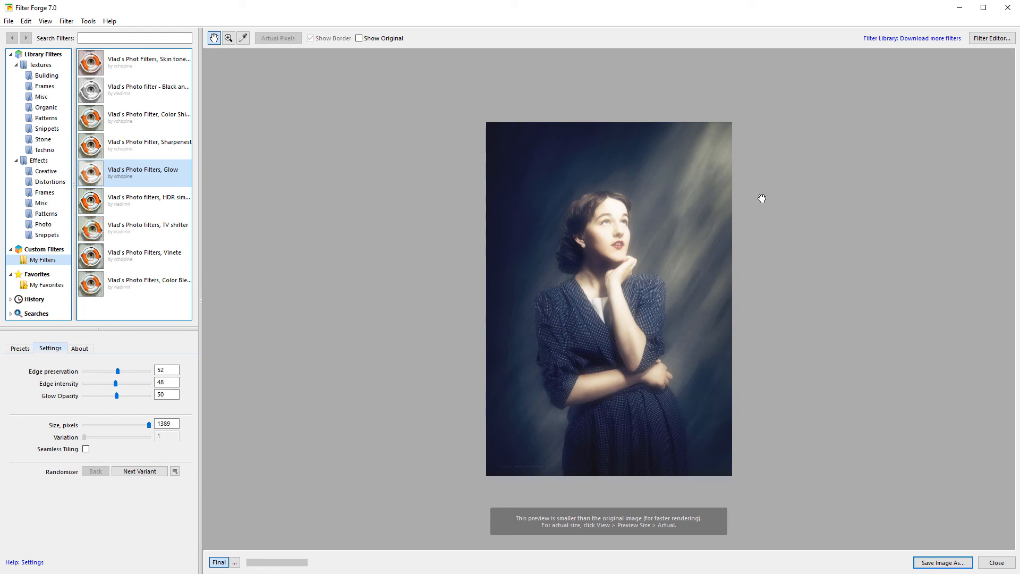
pyautogui.moveTo(599, 425)
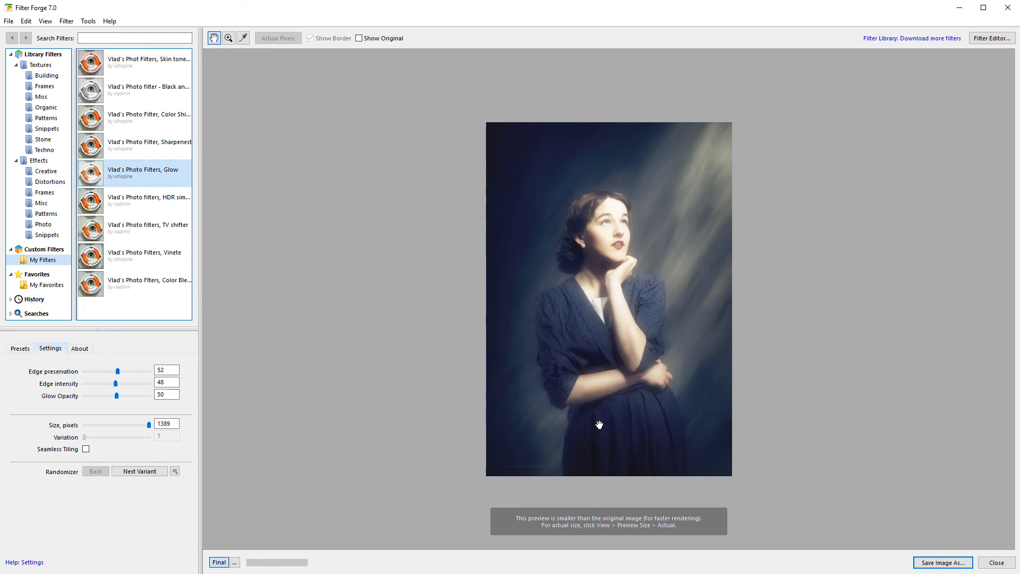
pyautogui.moveTo(574, 302)
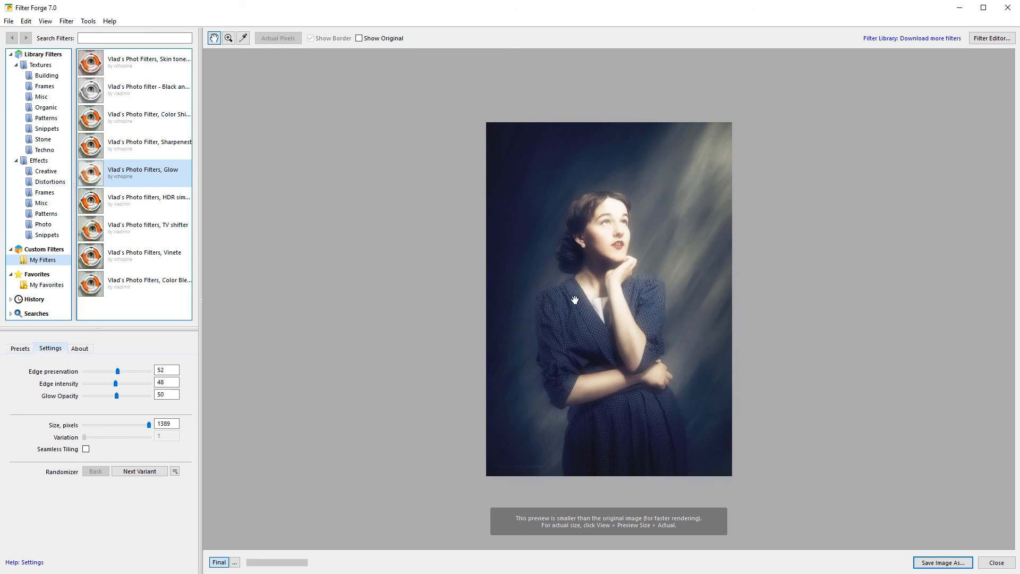
pyautogui.moveTo(527, 275)
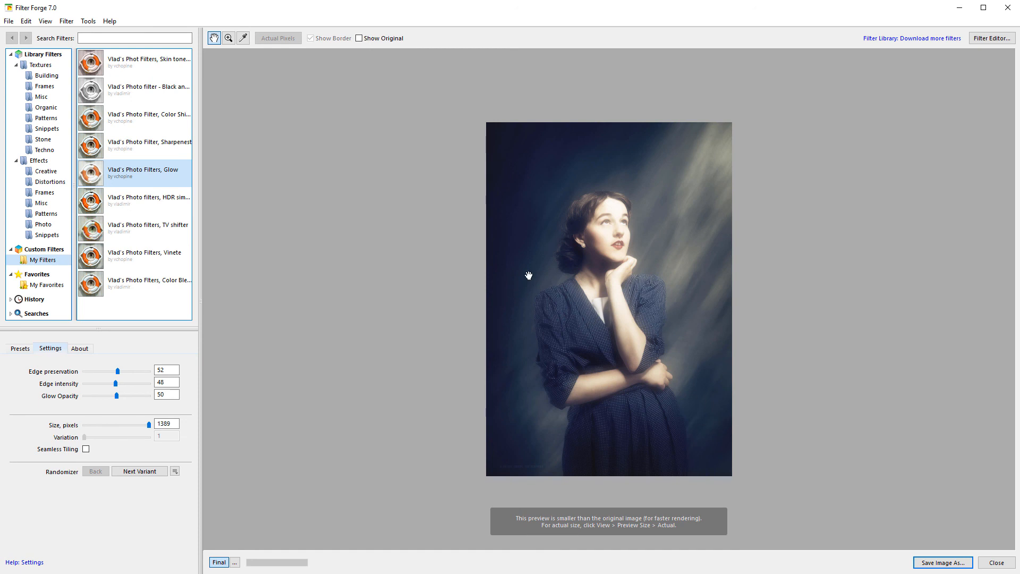
pyautogui.moveTo(606, 209)
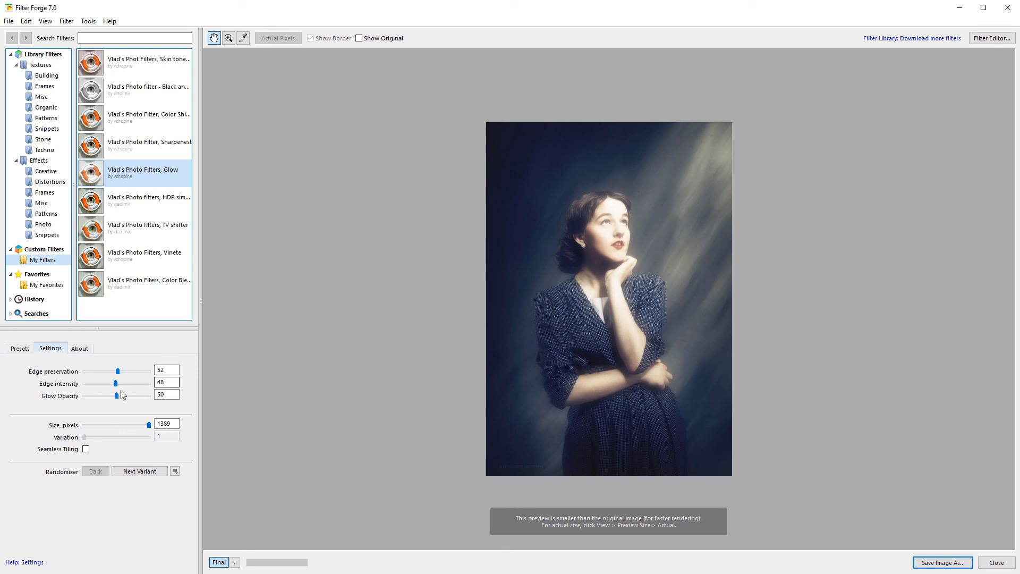
# Step: Set Edge intensity 66, Glow Opacity 57 and Edge preservation 12 for a dreamy glow
pyautogui.moveTo(117, 383); pyautogui.dragTo(126, 383)
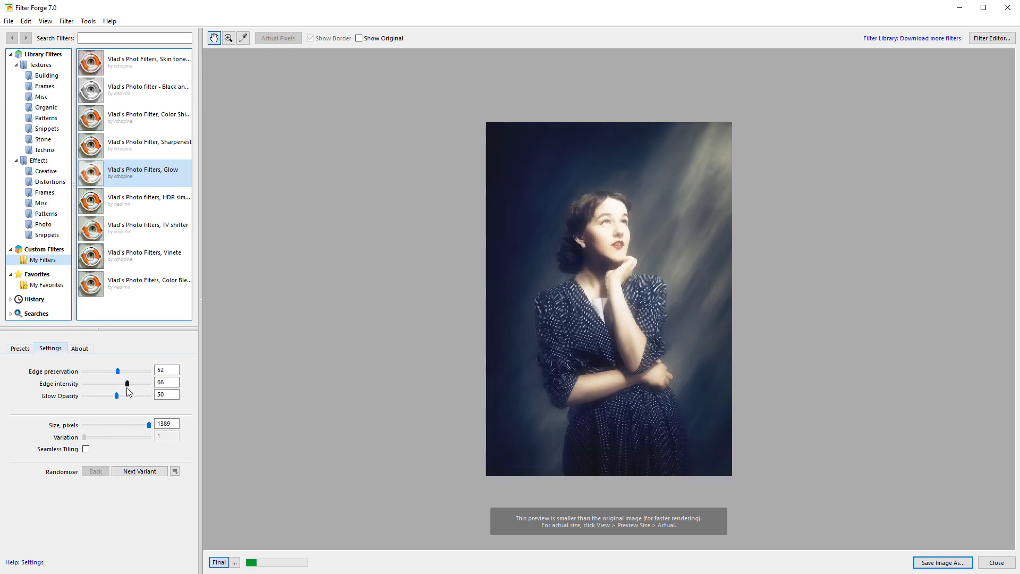
pyautogui.moveTo(116, 395); pyautogui.dragTo(125, 395)
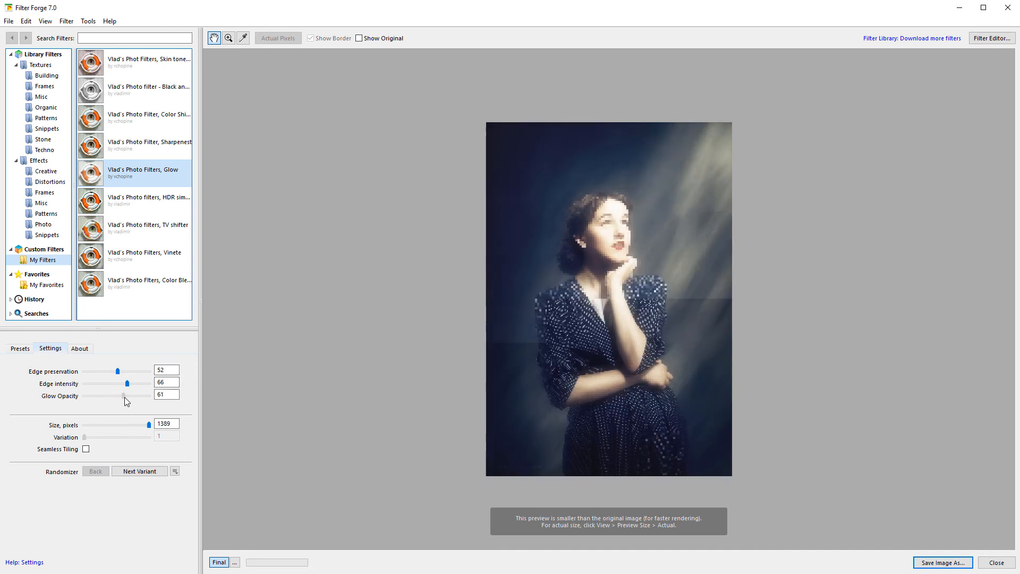
pyautogui.moveTo(117, 372); pyautogui.dragTo(90, 372)
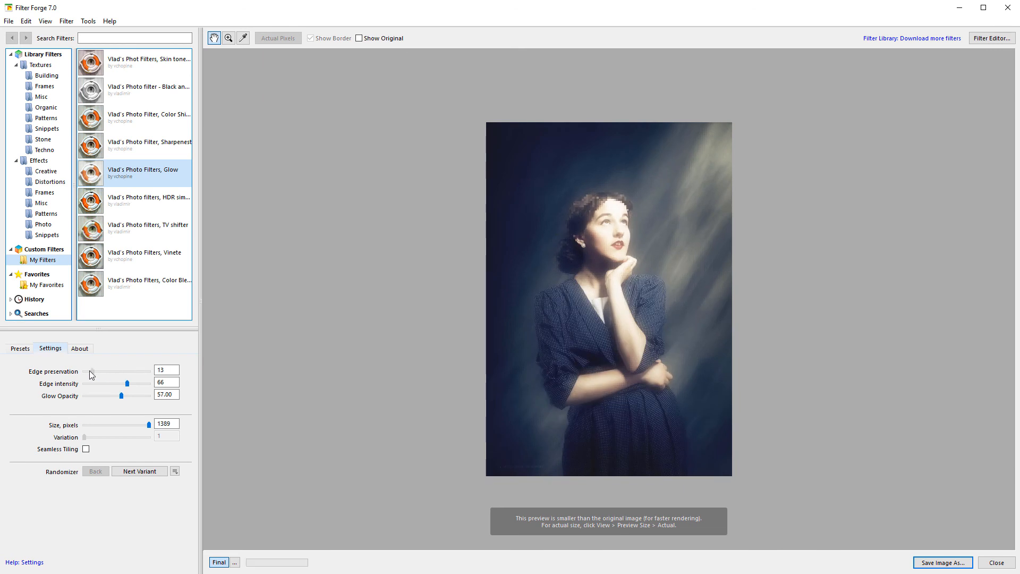
pyautogui.moveTo(91, 371); pyautogui.dragTo(82, 371)
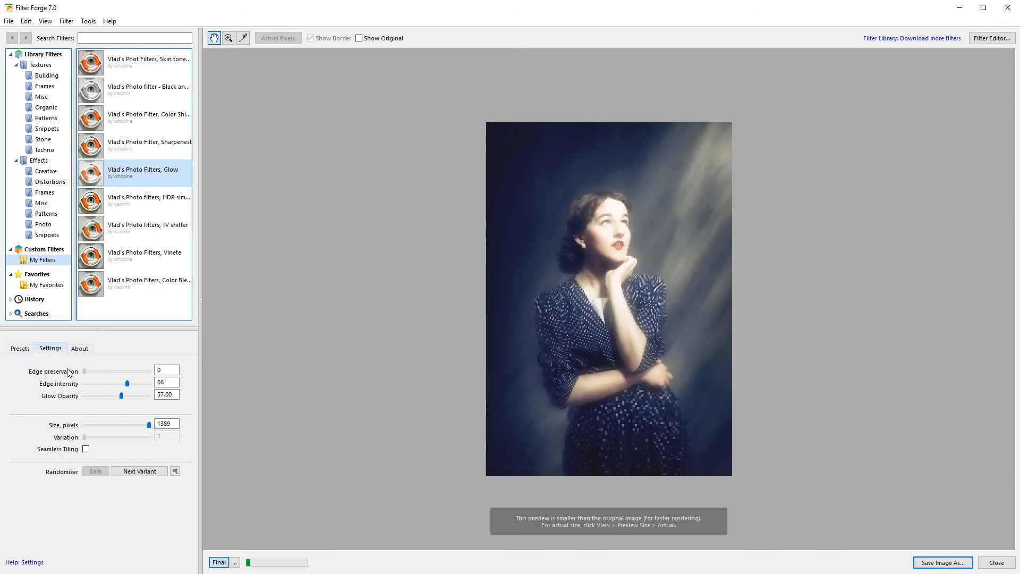
pyautogui.moveTo(83, 371); pyautogui.dragTo(95, 371)
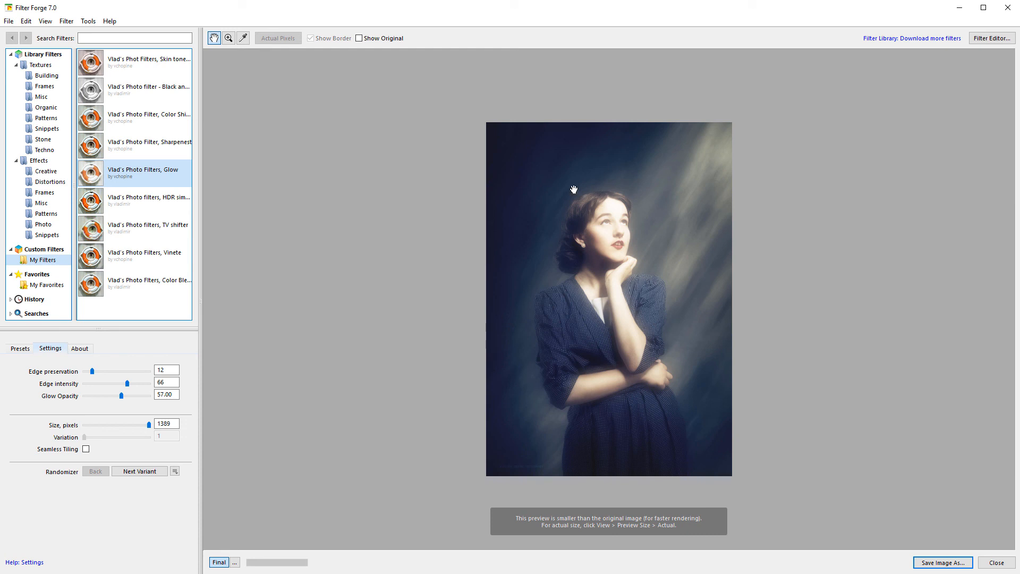
pyautogui.moveTo(610, 355)
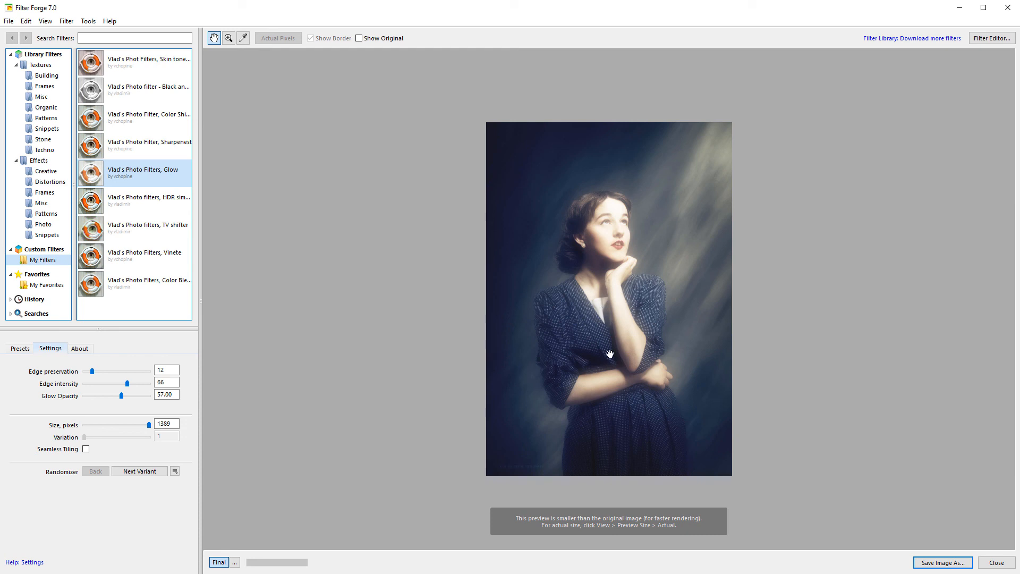
pyautogui.moveTo(616, 302)
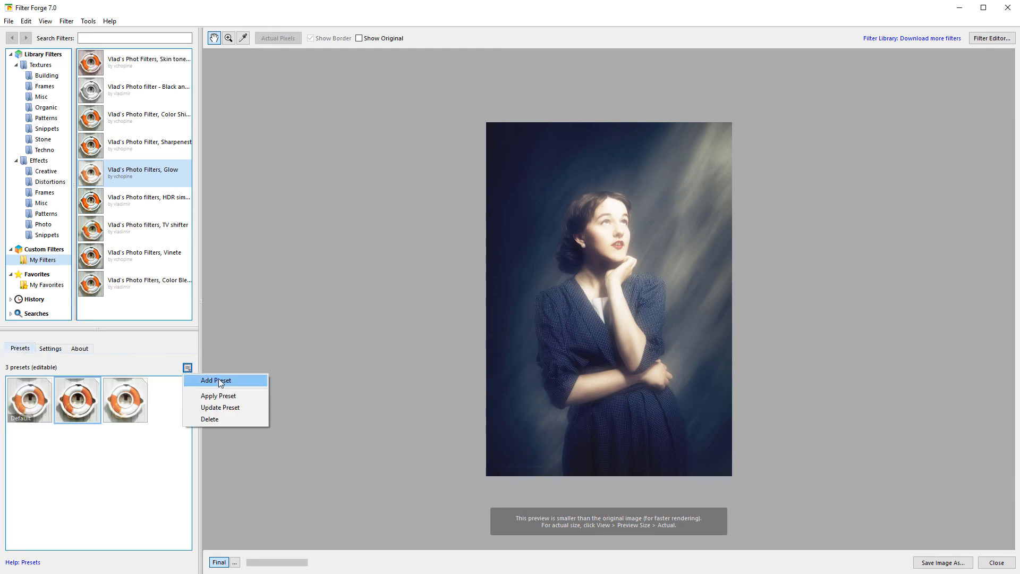
# Step: Add the dreamy glow settings as a fourth Glow preset and re-apply it to the portrait
pyautogui.click(214, 379)
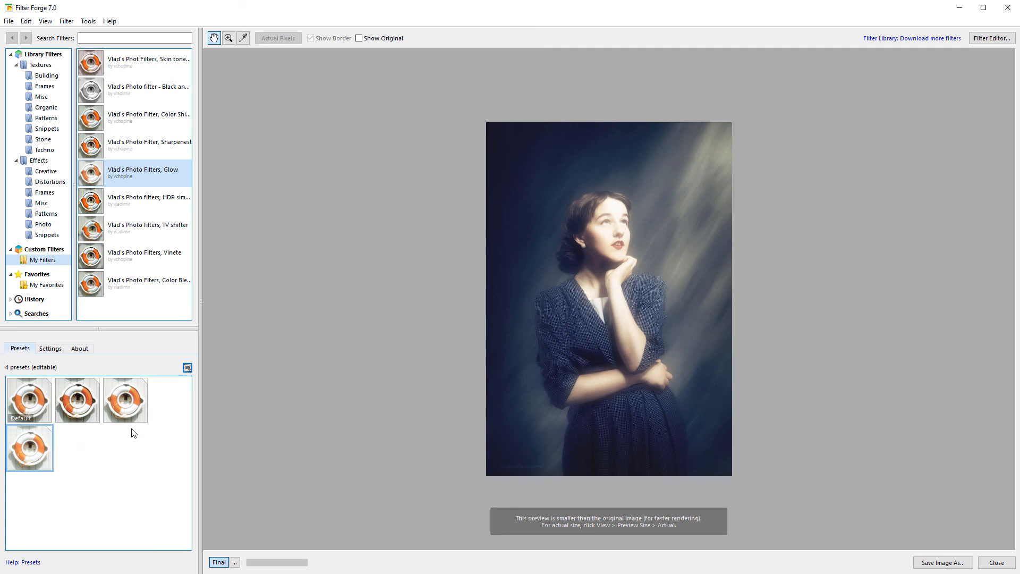
pyautogui.click(125, 399)
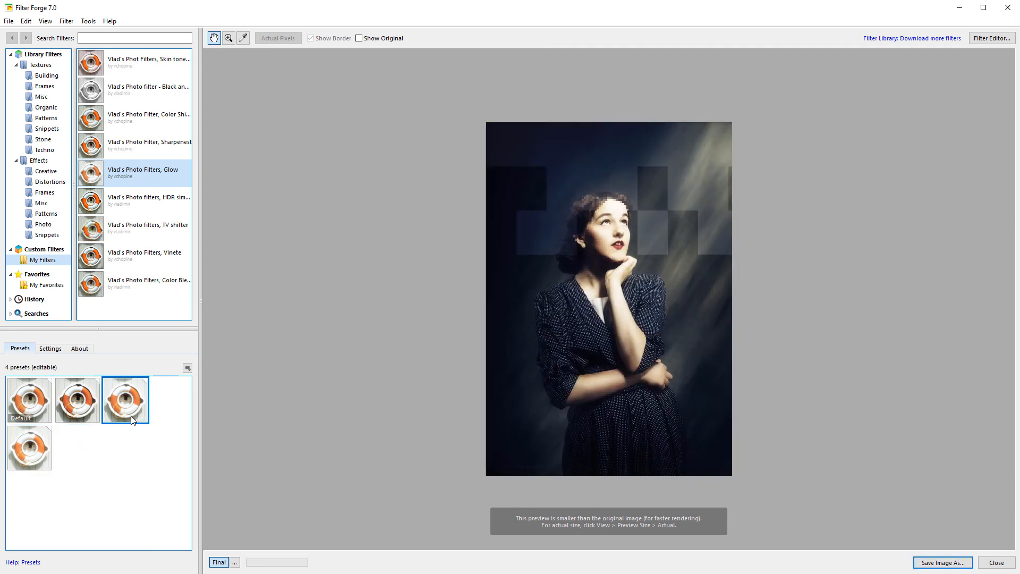
pyautogui.click(29, 448)
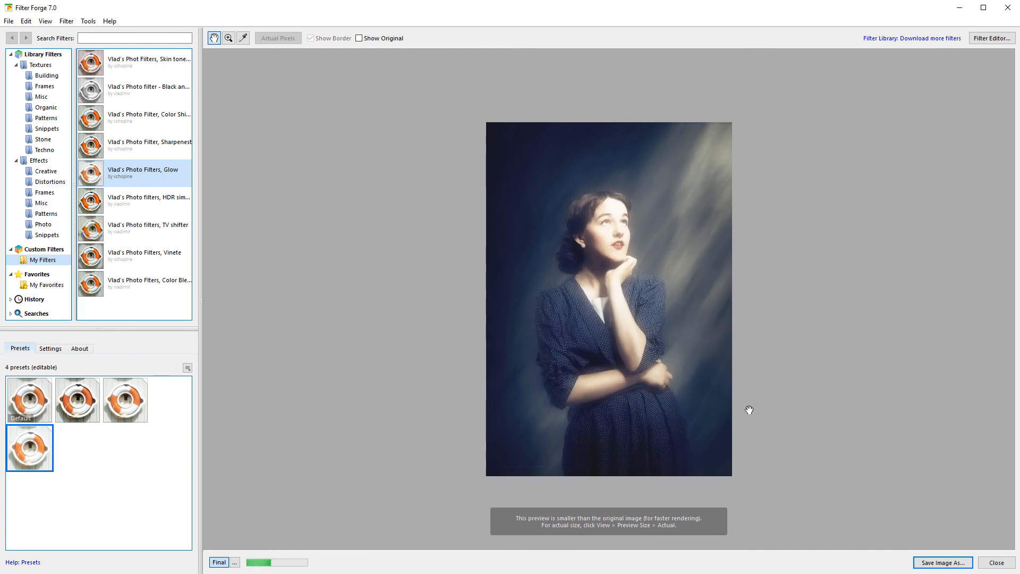